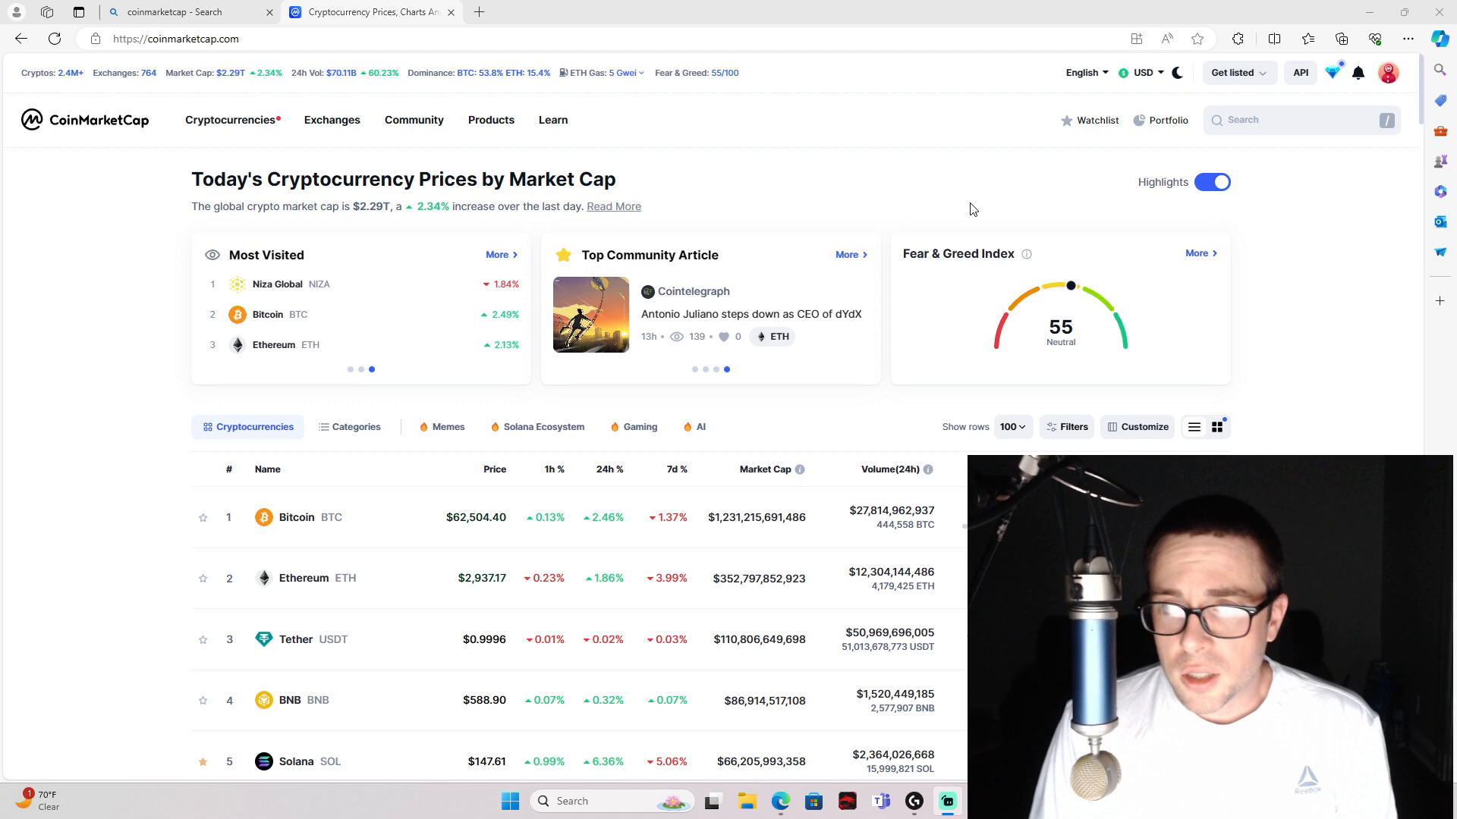
mouse_move(756, 133)
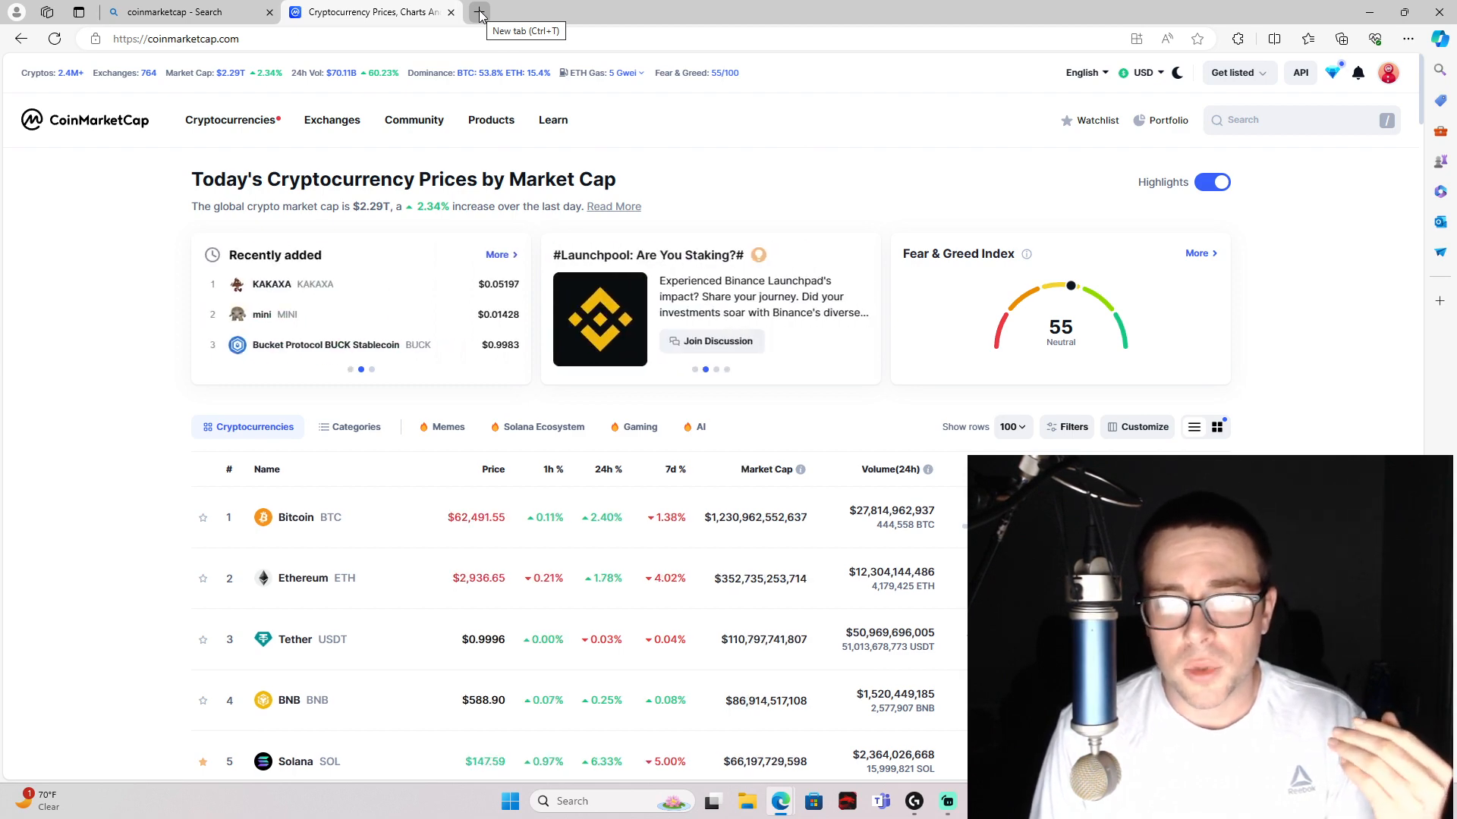
mouse_move(794, 121)
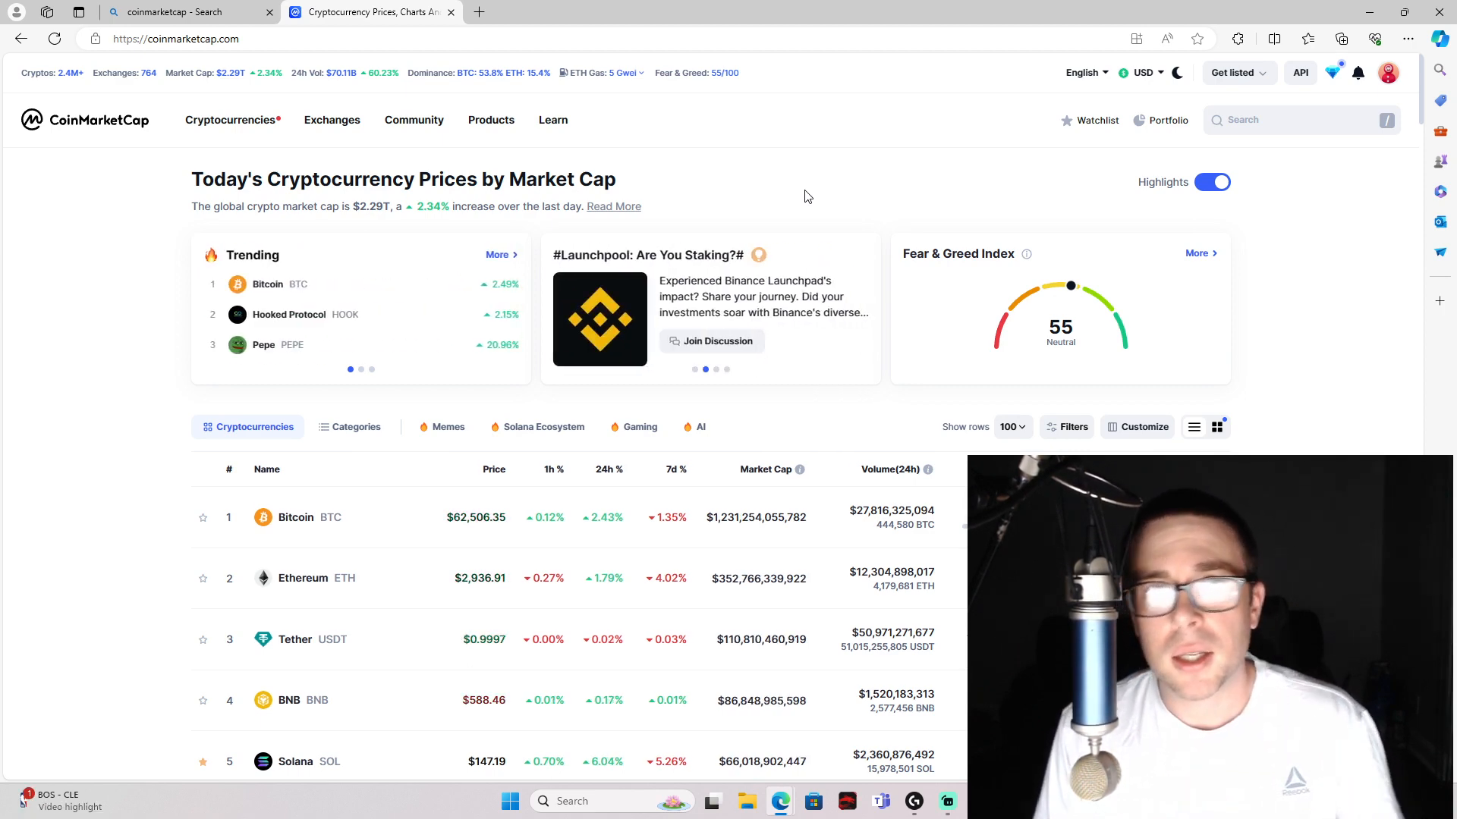
mouse_move(800, 175)
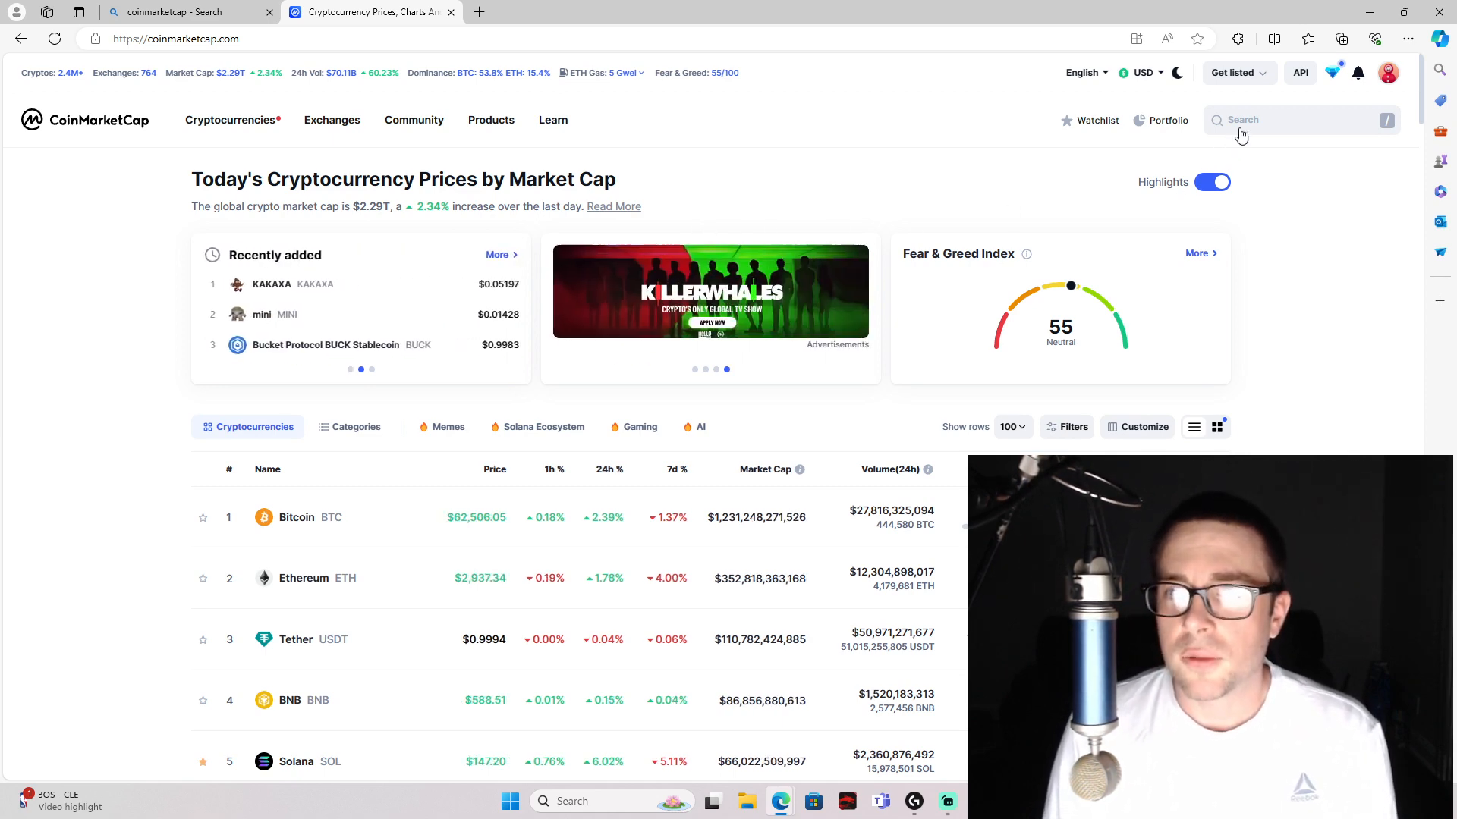
- Search CoinMarketCap for Shapeshift FOX Token and land on its coin page
click(1300, 119)
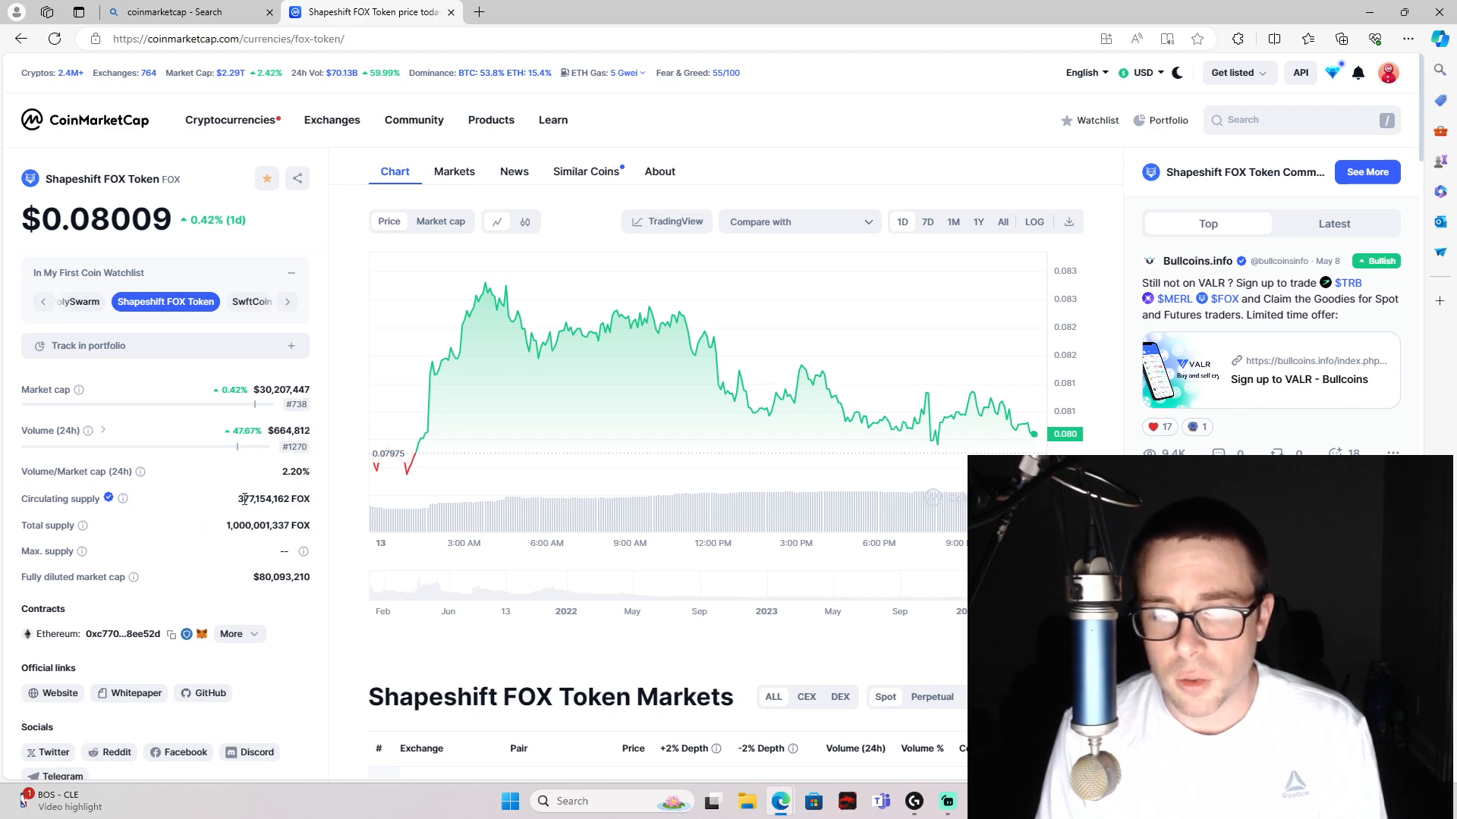
mouse_move(529, 478)
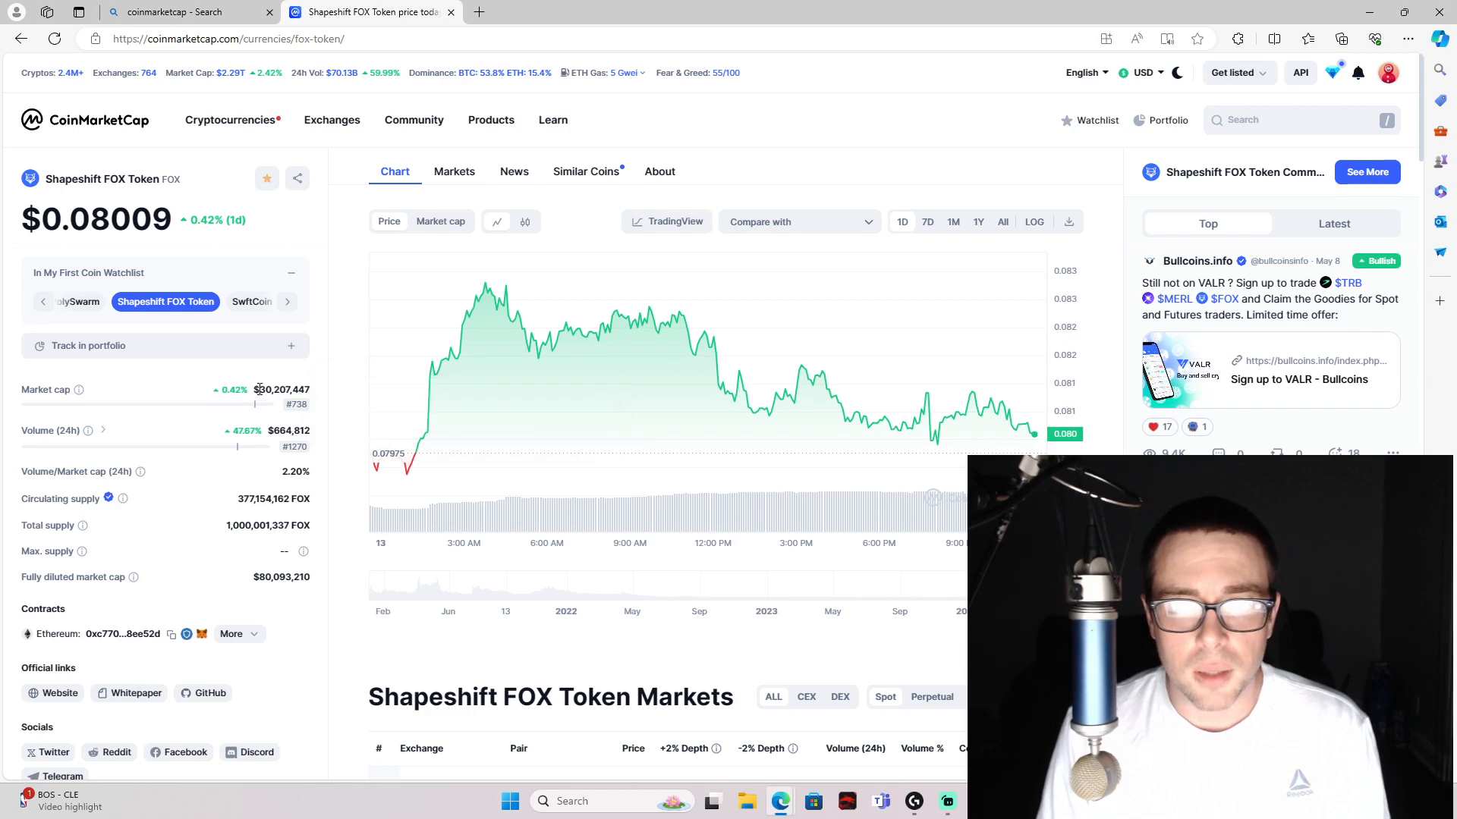
double_click(266, 390)
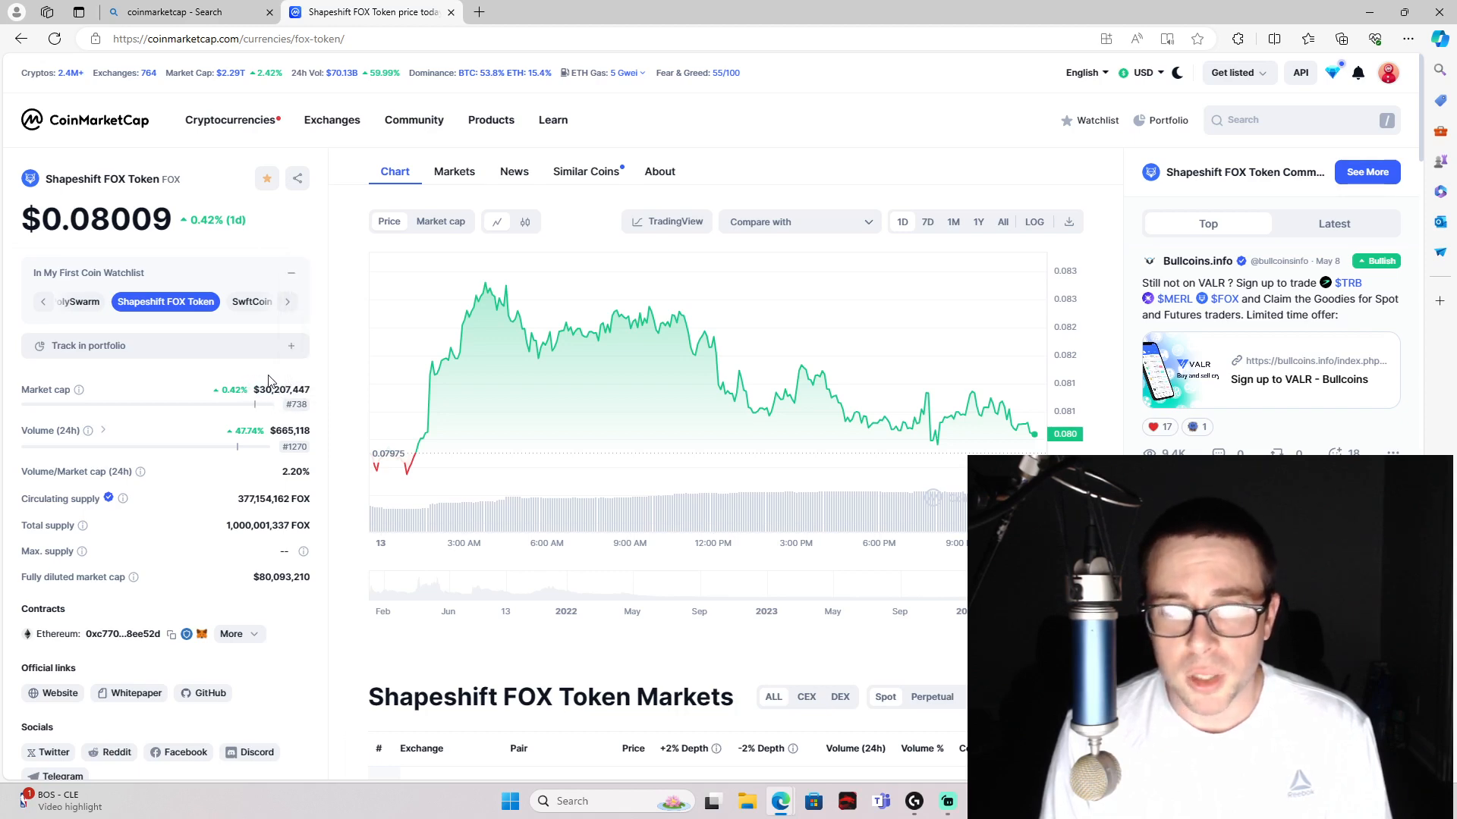
mouse_move(397, 311)
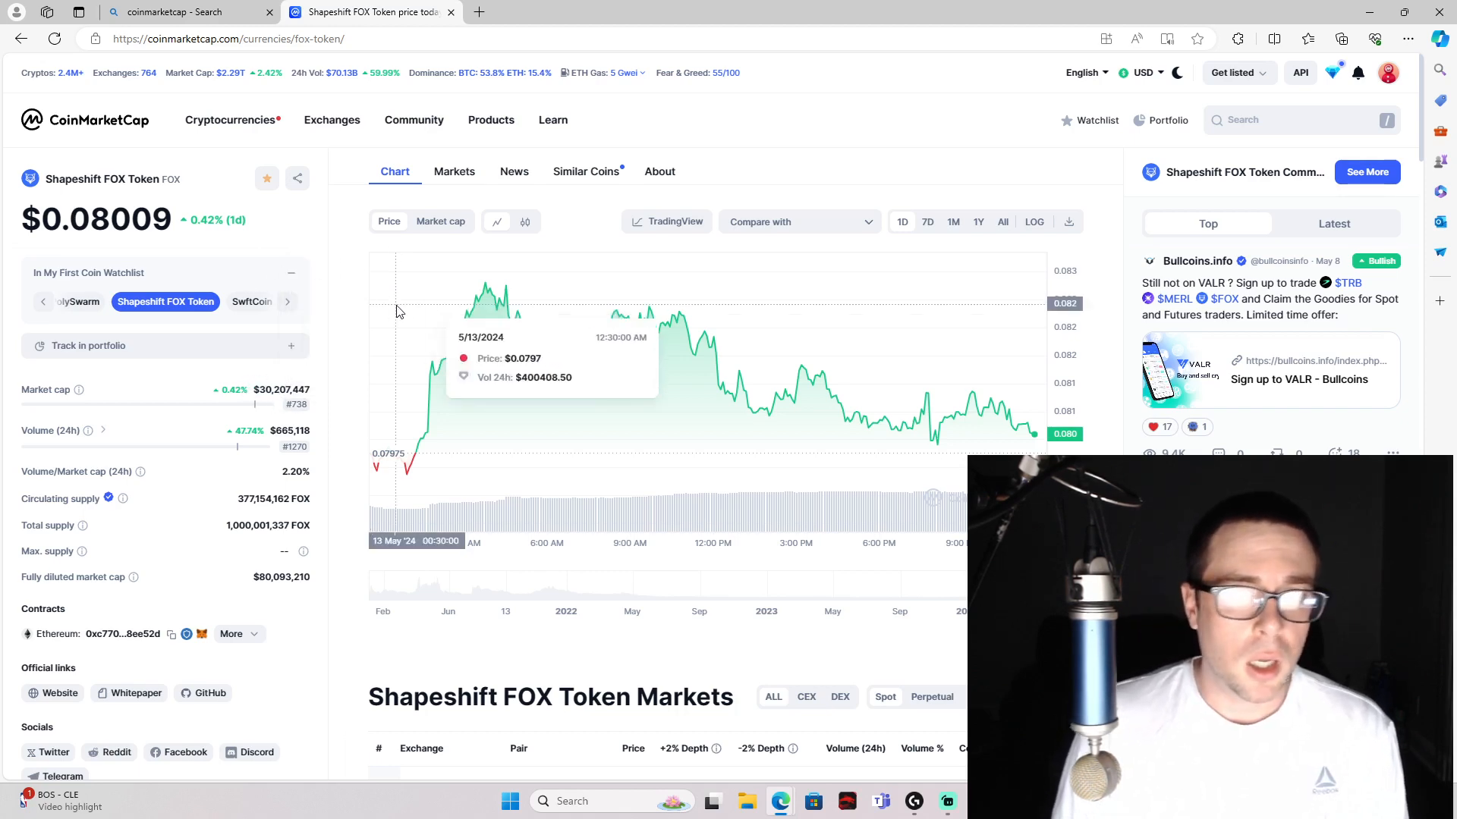
mouse_move(354, 425)
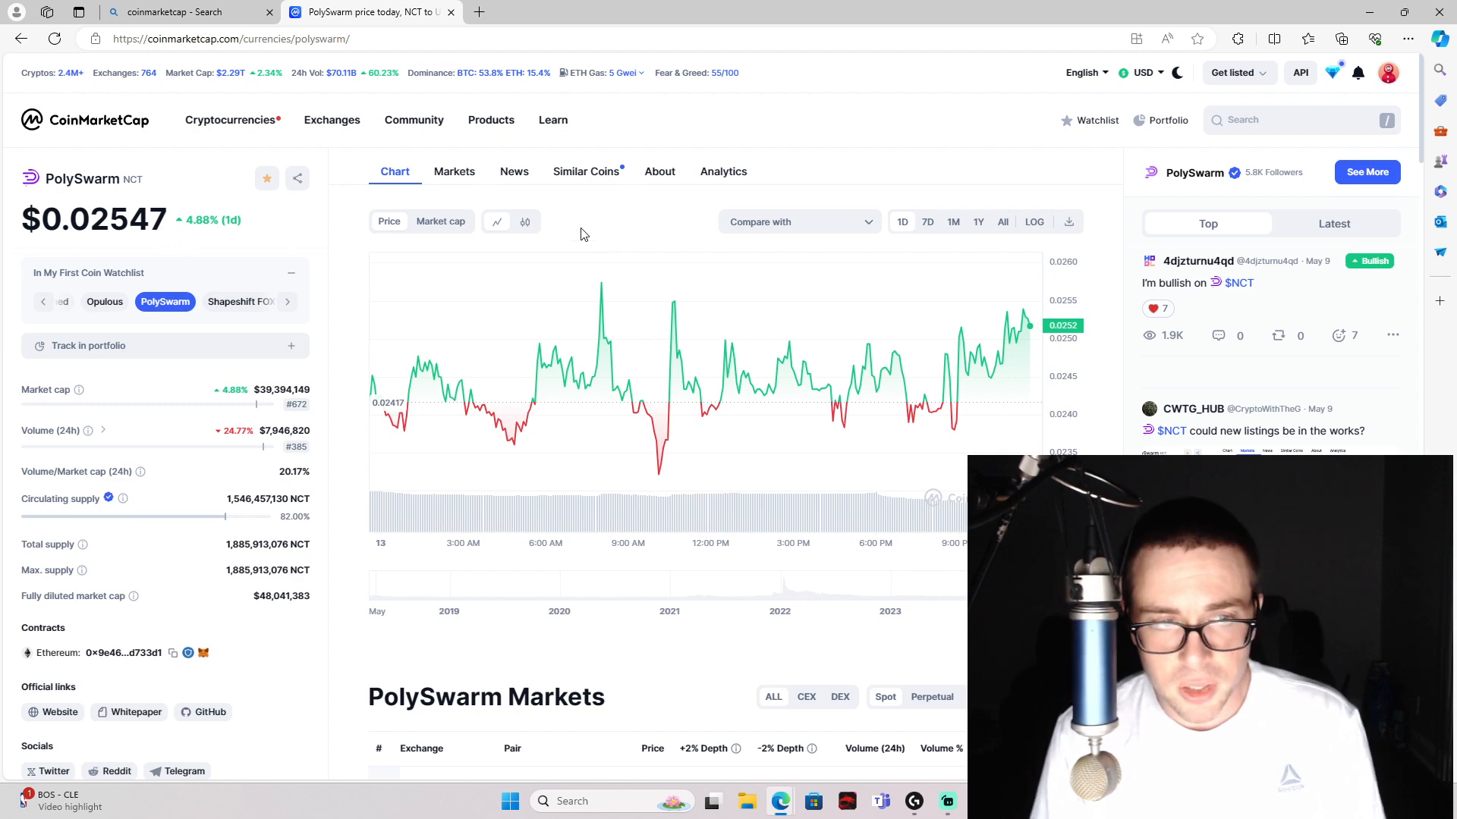
- Switch to the PolySwarm (NCT) coin page and bring its Markets table into view
scroll(down, 3)
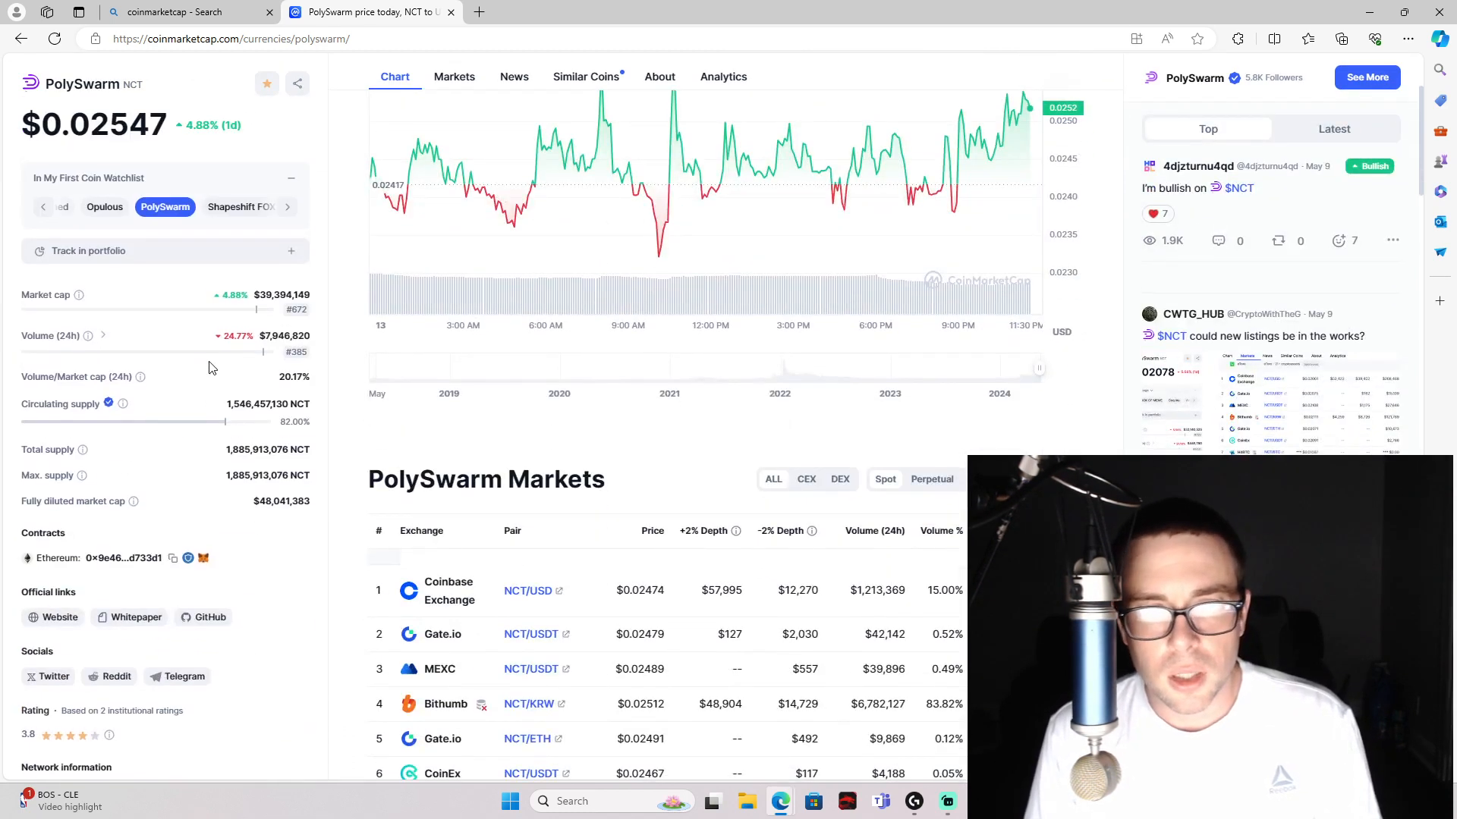
double_click(264, 294)
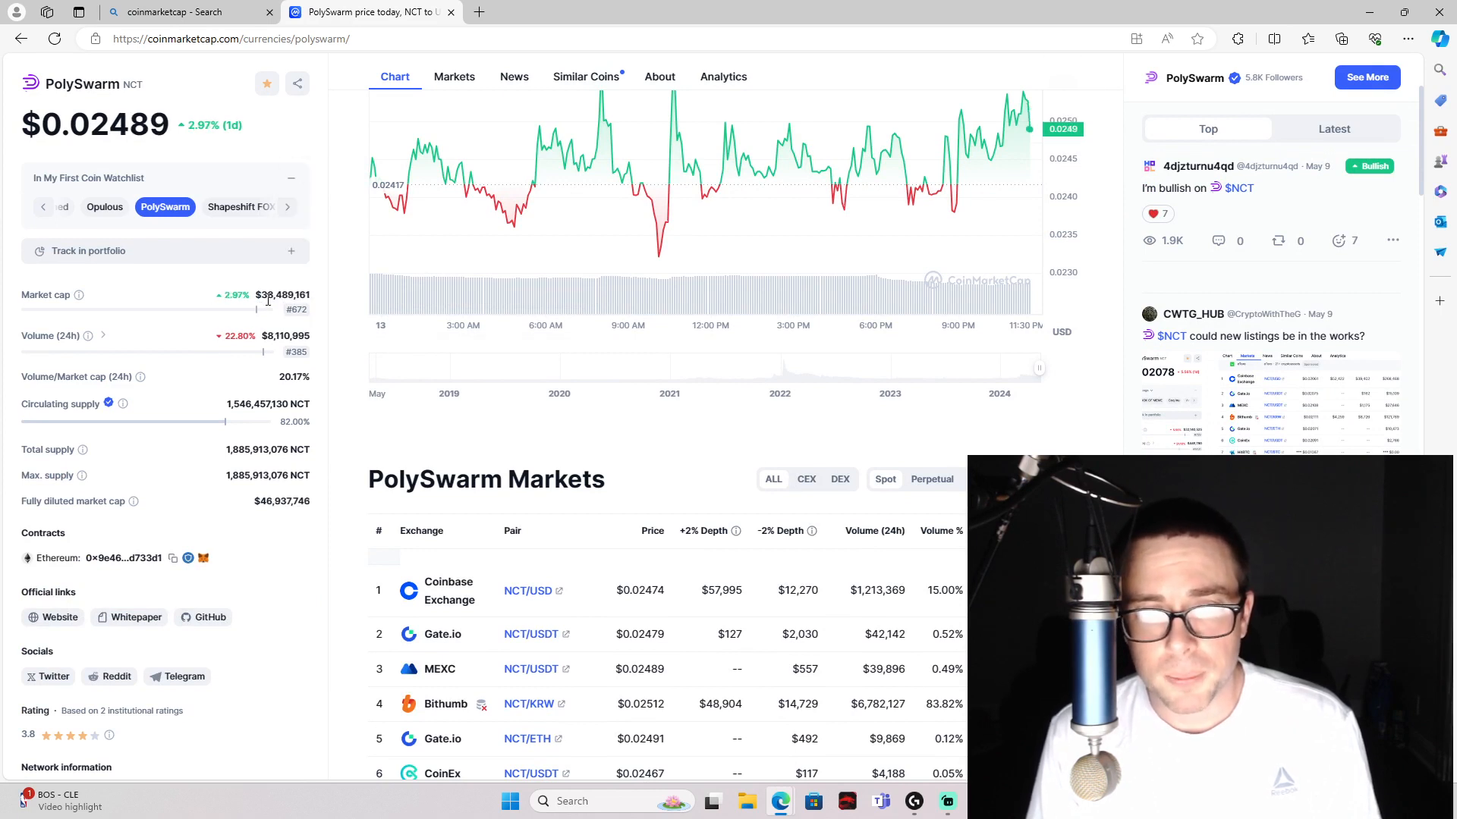
double_click(274, 295)
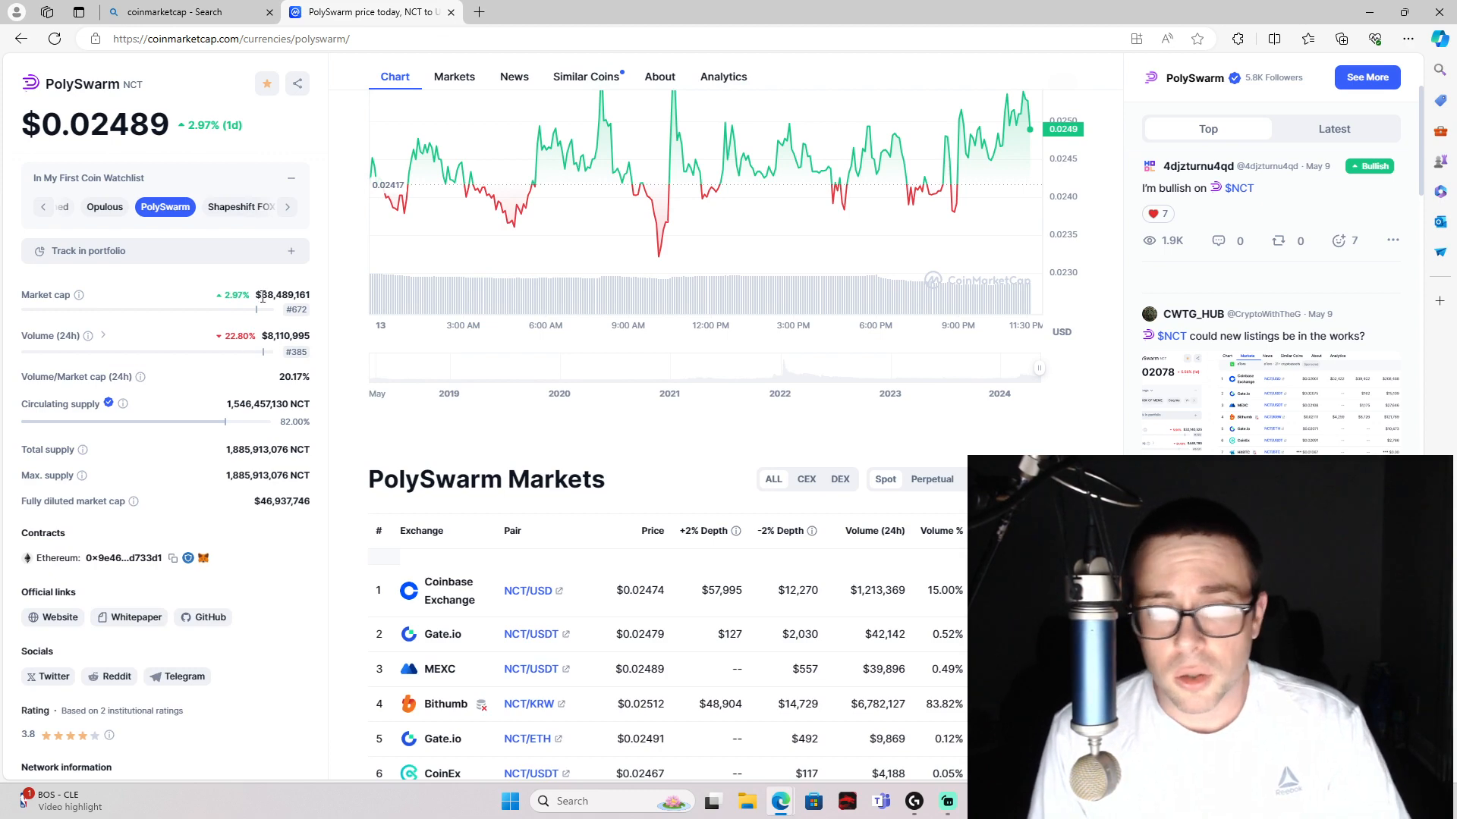
mouse_move(242, 399)
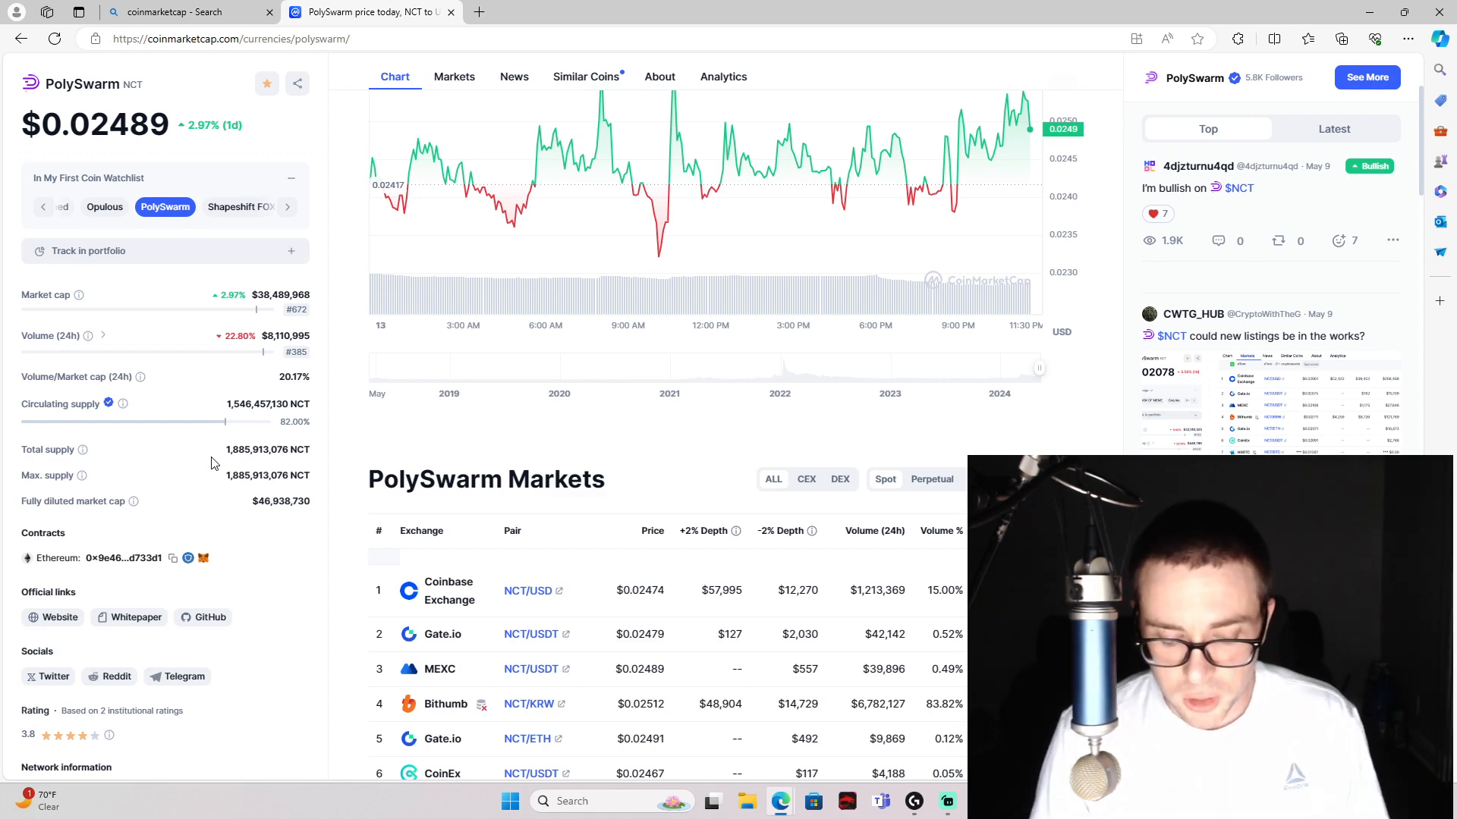
mouse_move(227, 430)
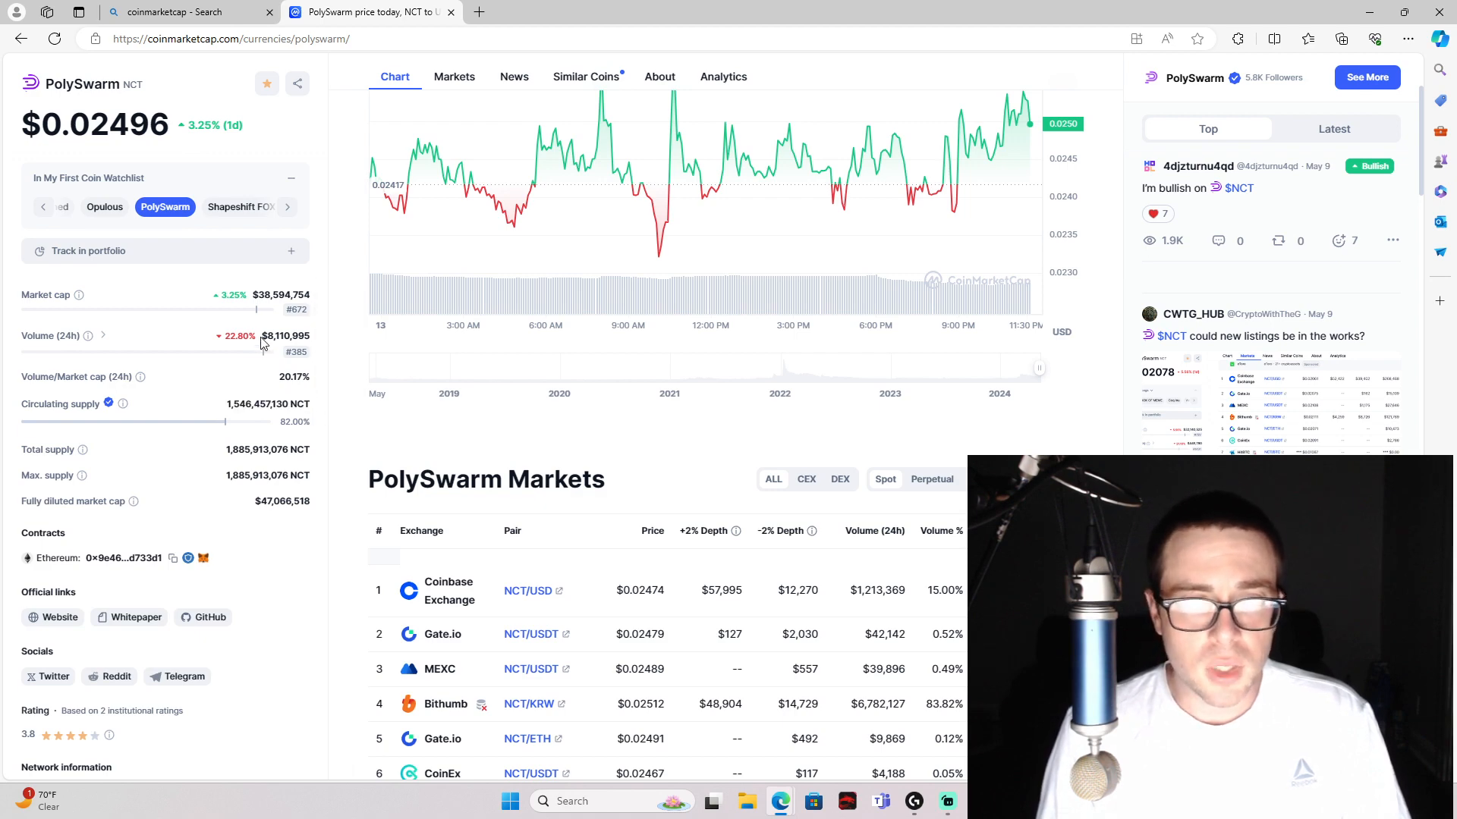
double_click(282, 294)
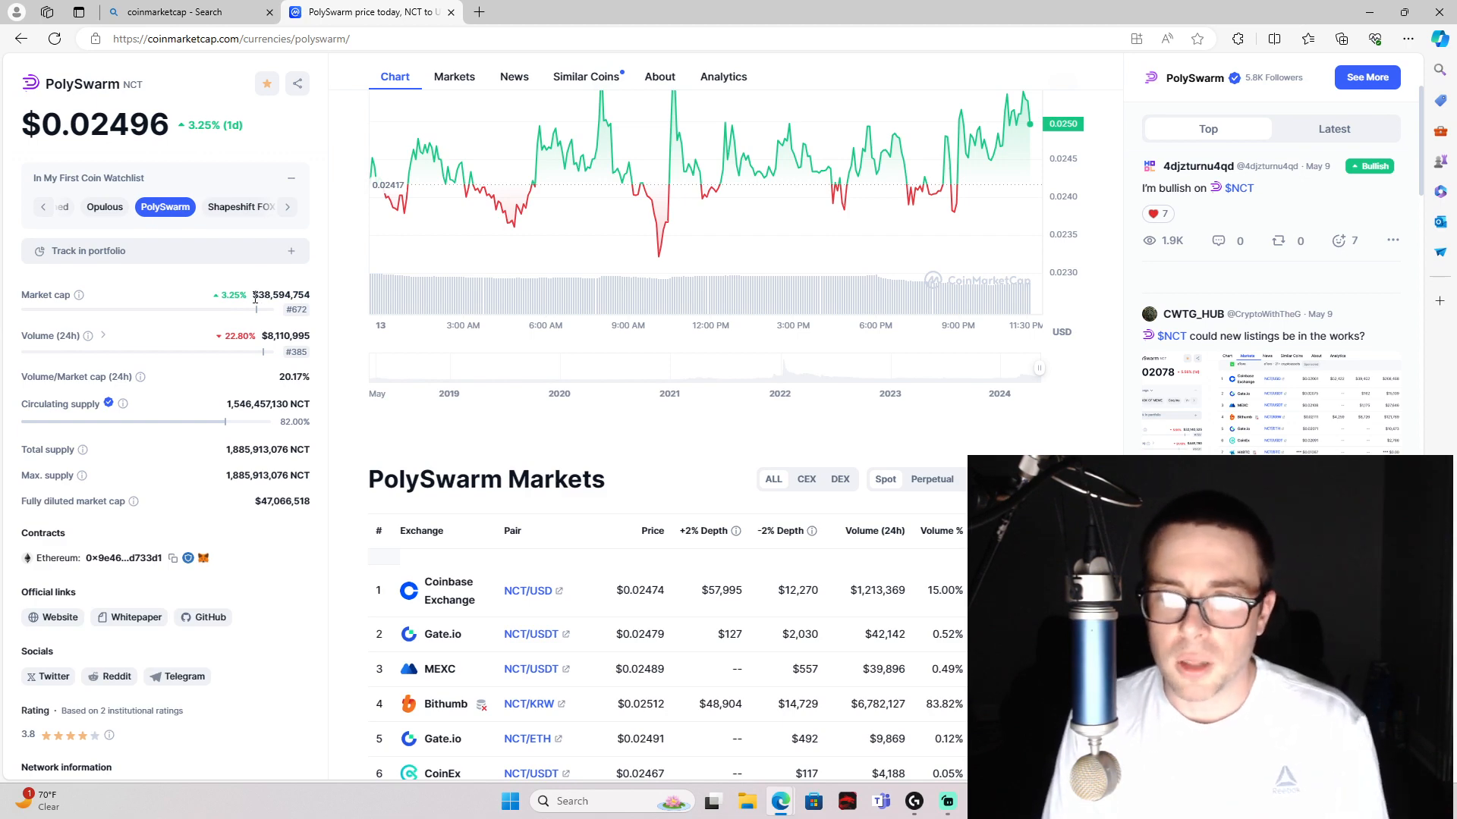
- Scroll to the About PolySwarm description, then return to the top of the page
scroll(down, 3)
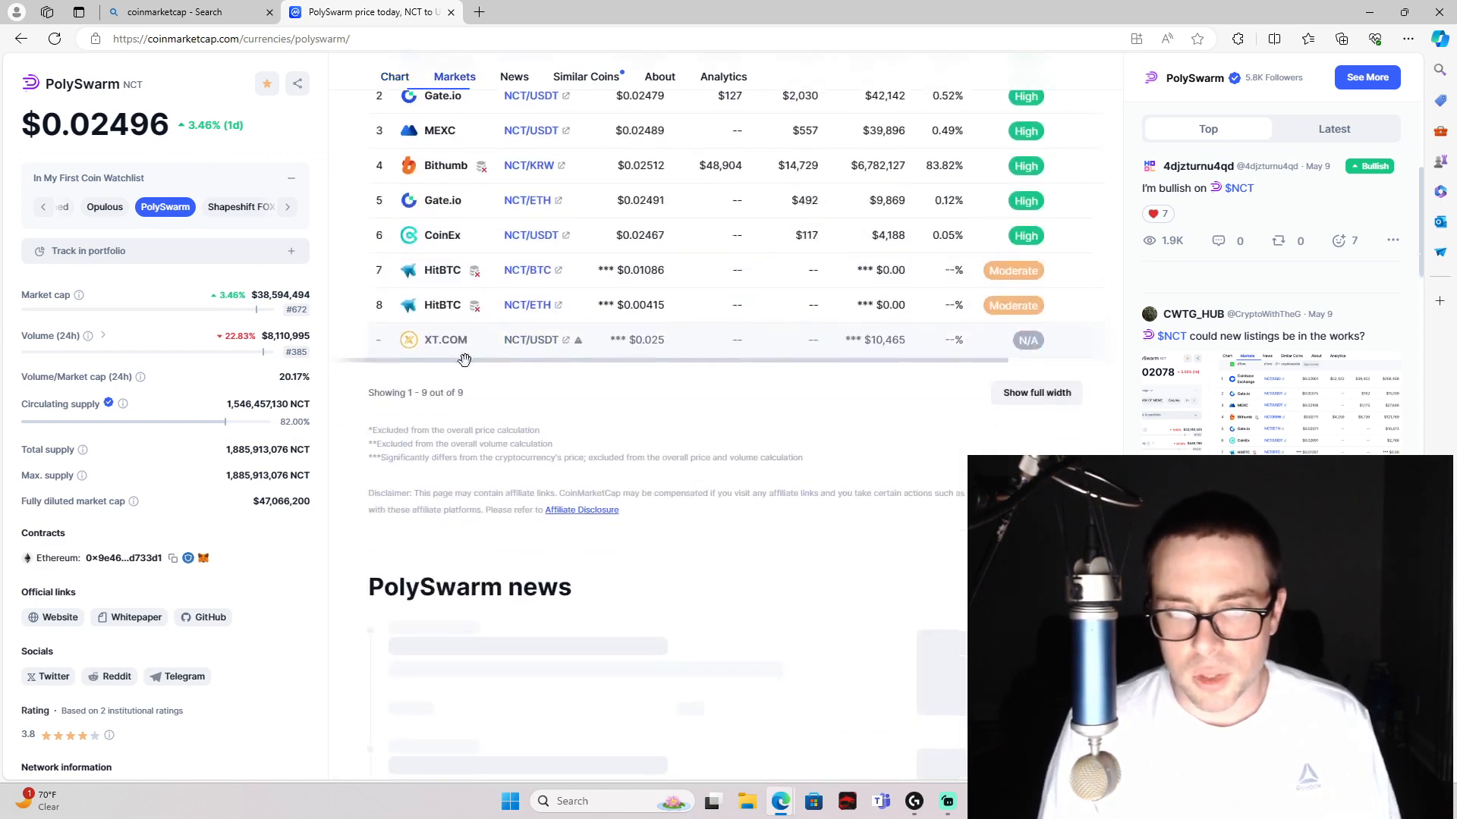
scroll(down, 3)
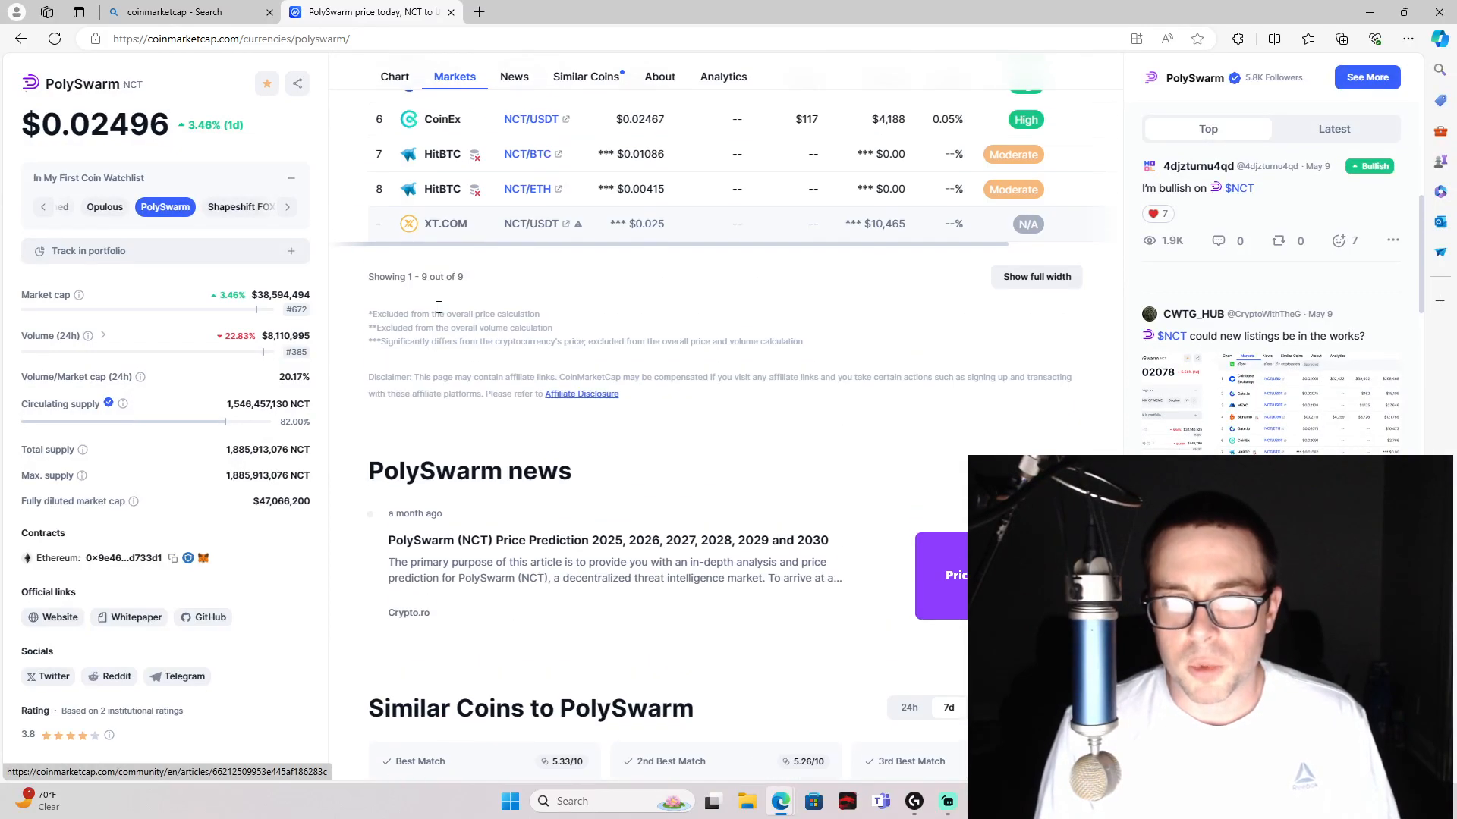
click(585, 76)
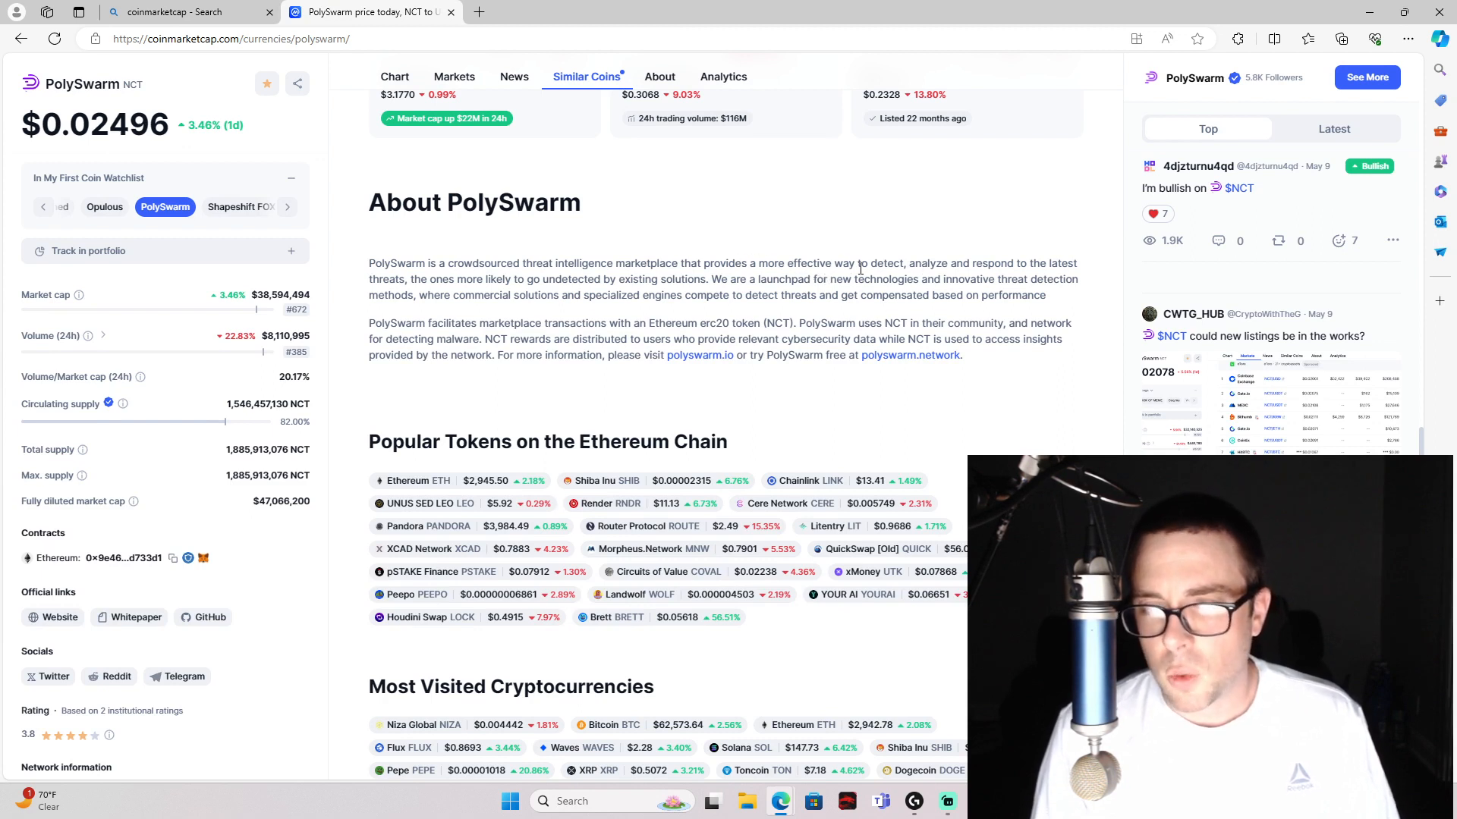
mouse_move(845, 313)
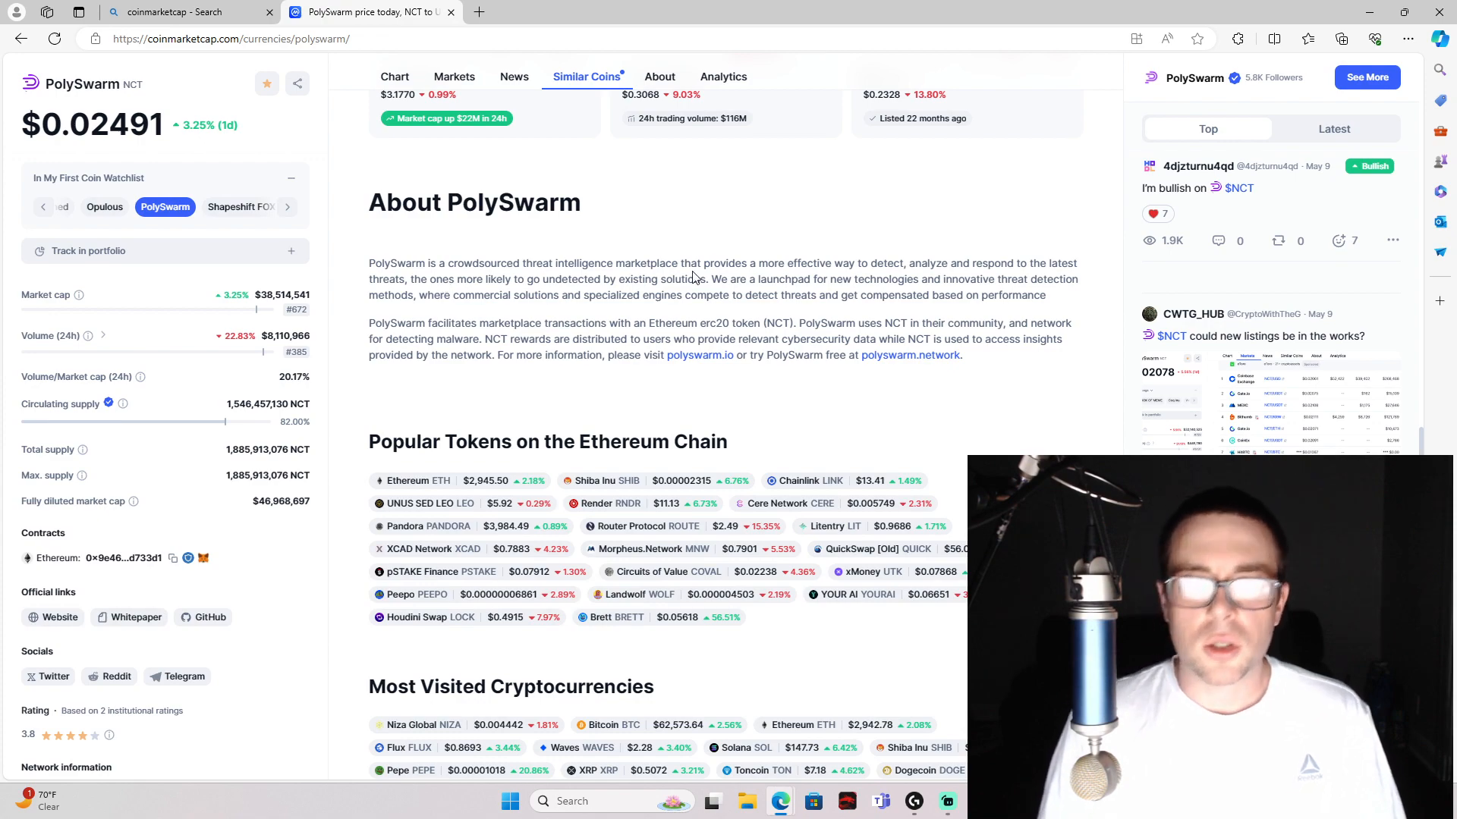
click(394, 76)
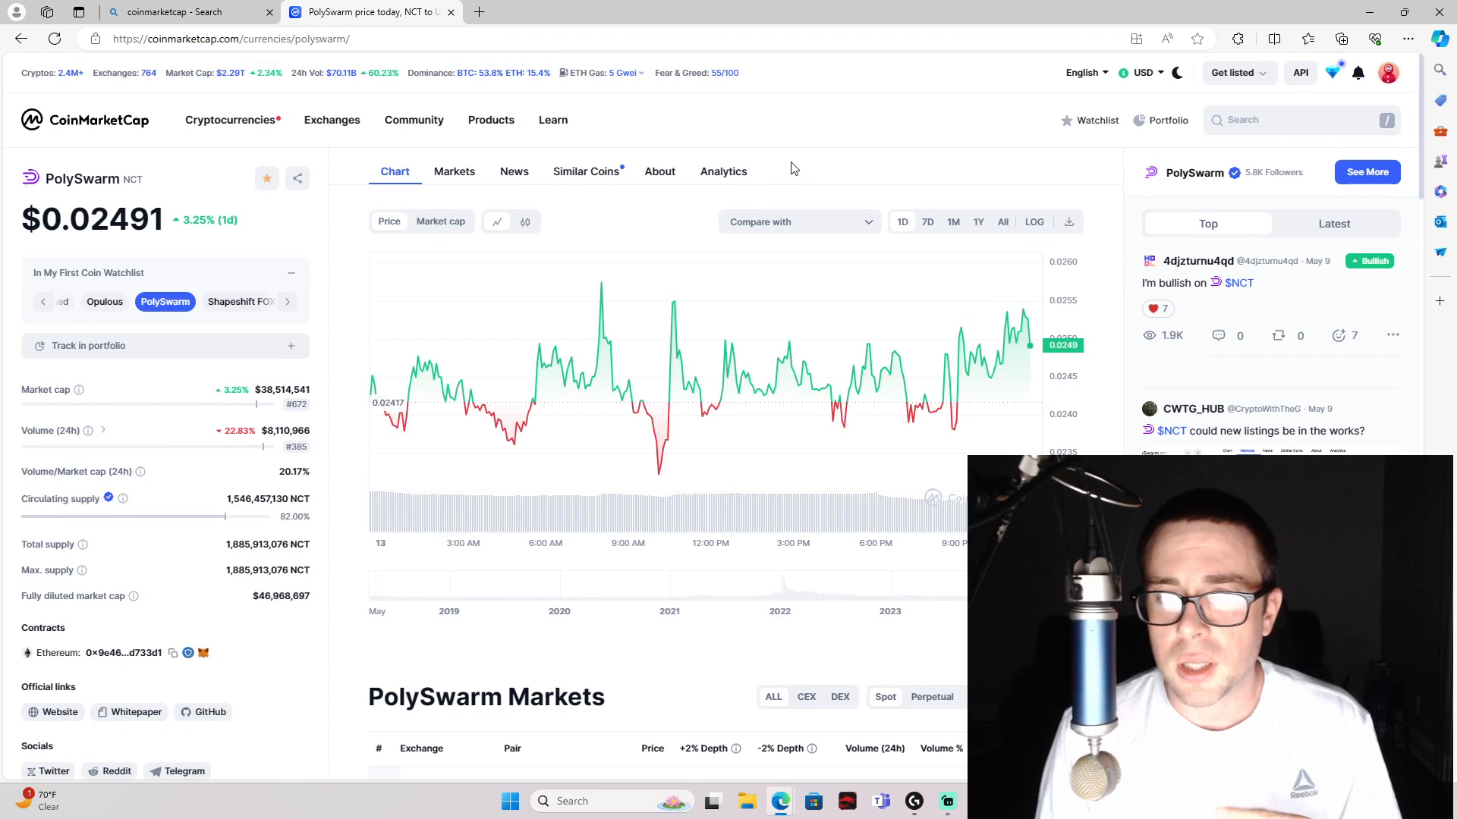
mouse_move(855, 171)
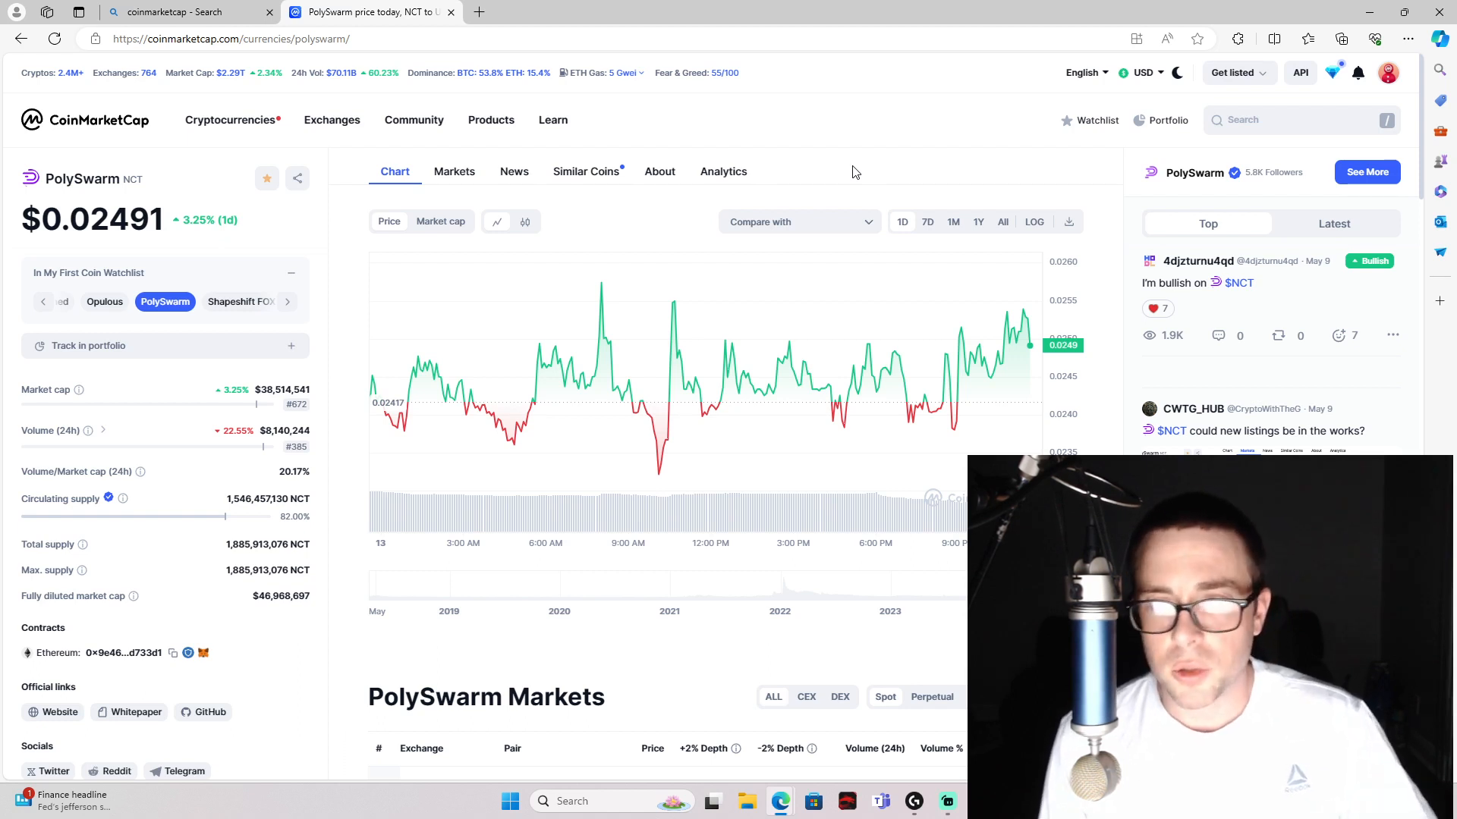
mouse_move(507, 230)
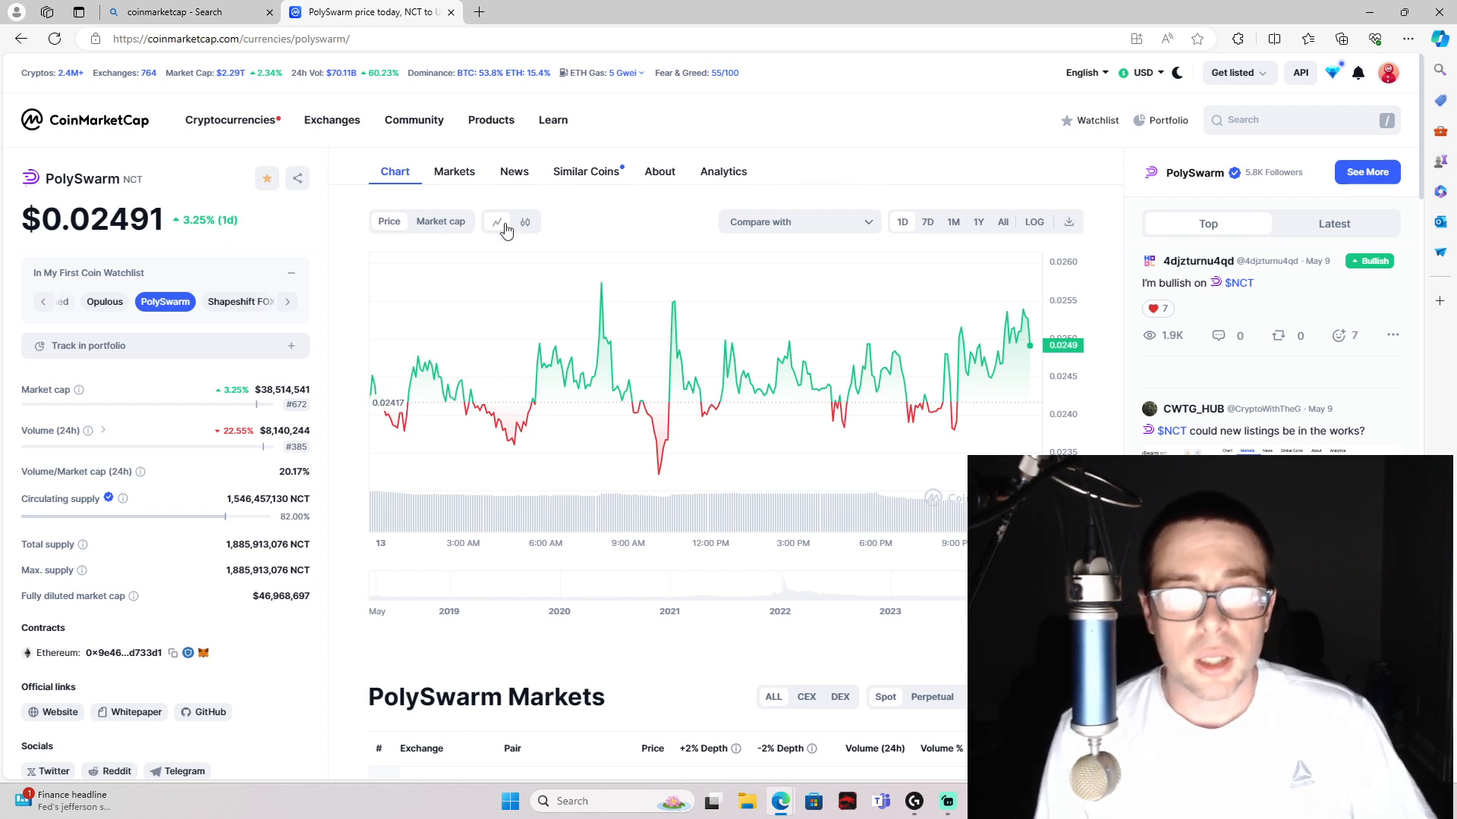
click(491, 118)
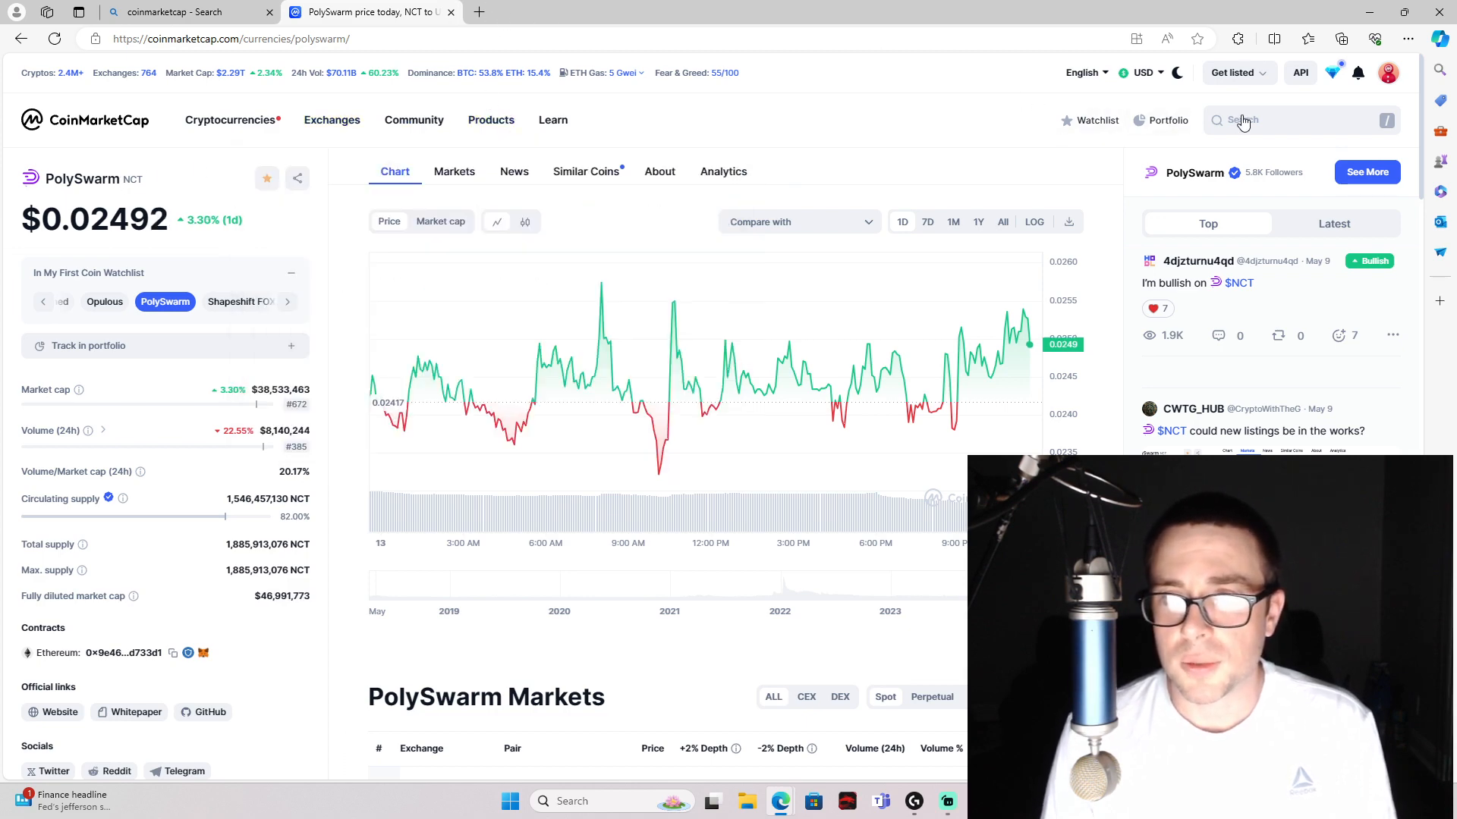
click(239, 300)
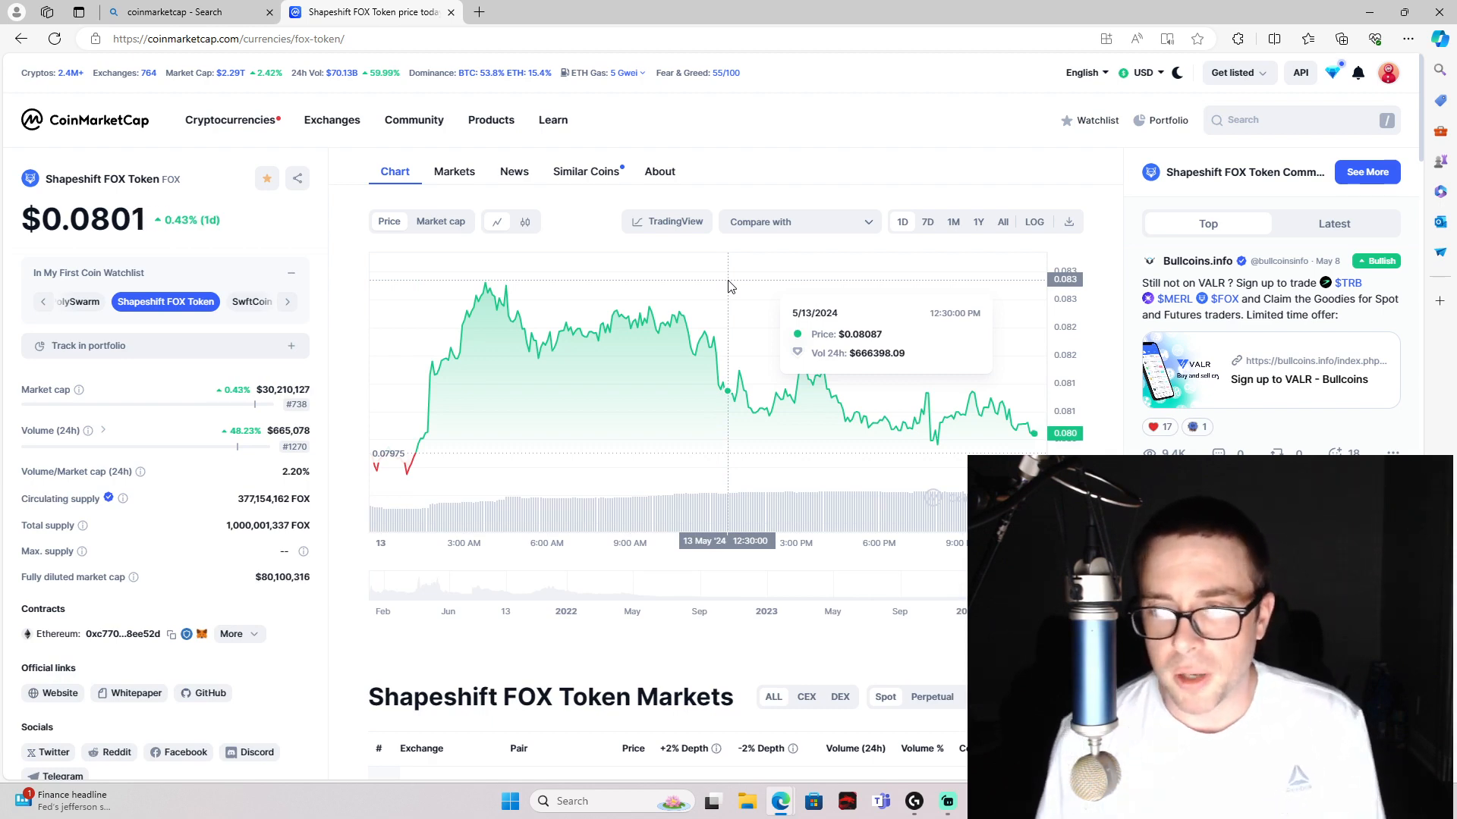
mouse_move(735, 165)
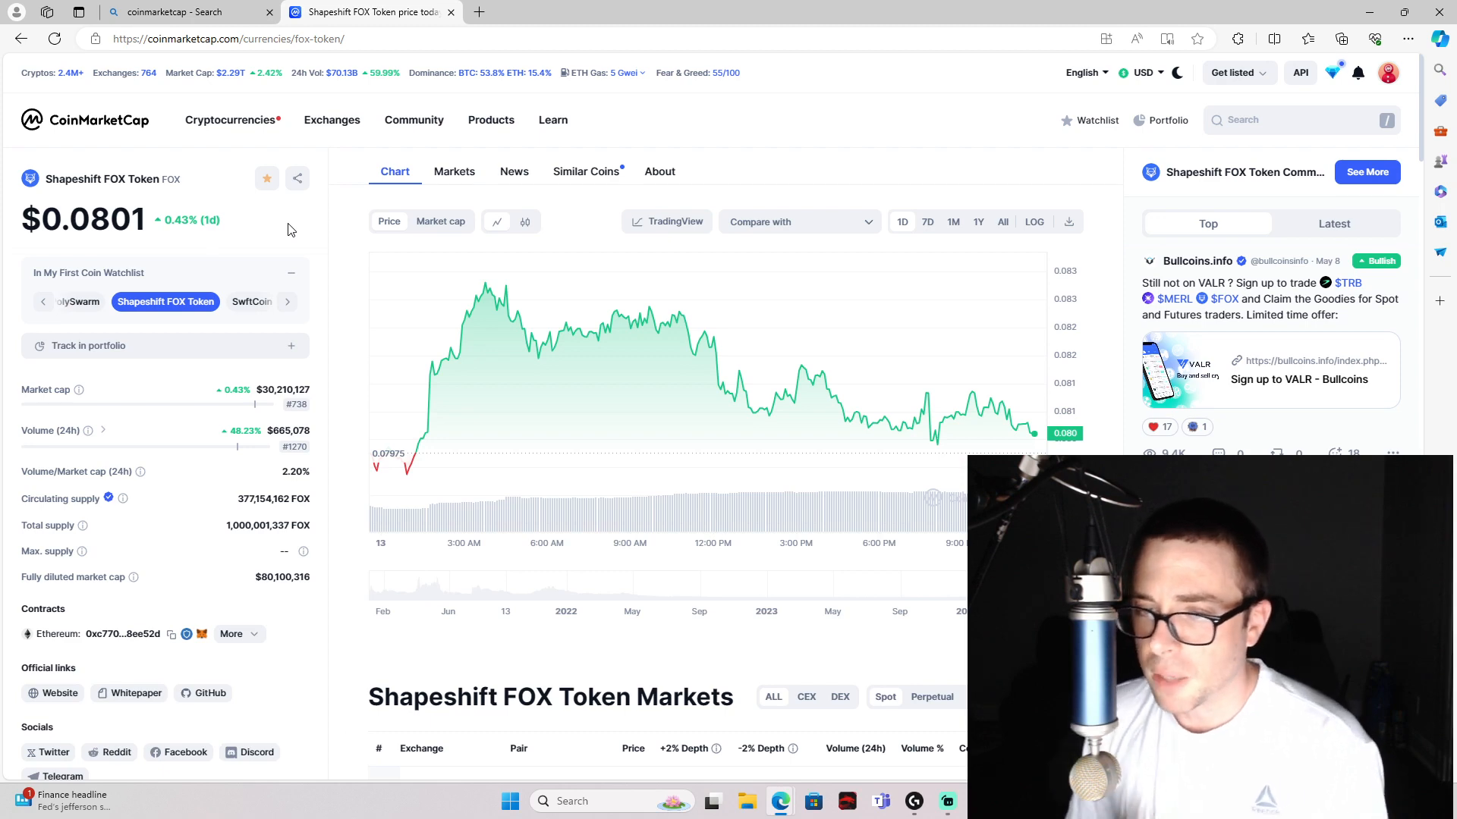
- View the FOX Token's Socials links and head off to find the creator's X profile
scroll(down, 3)
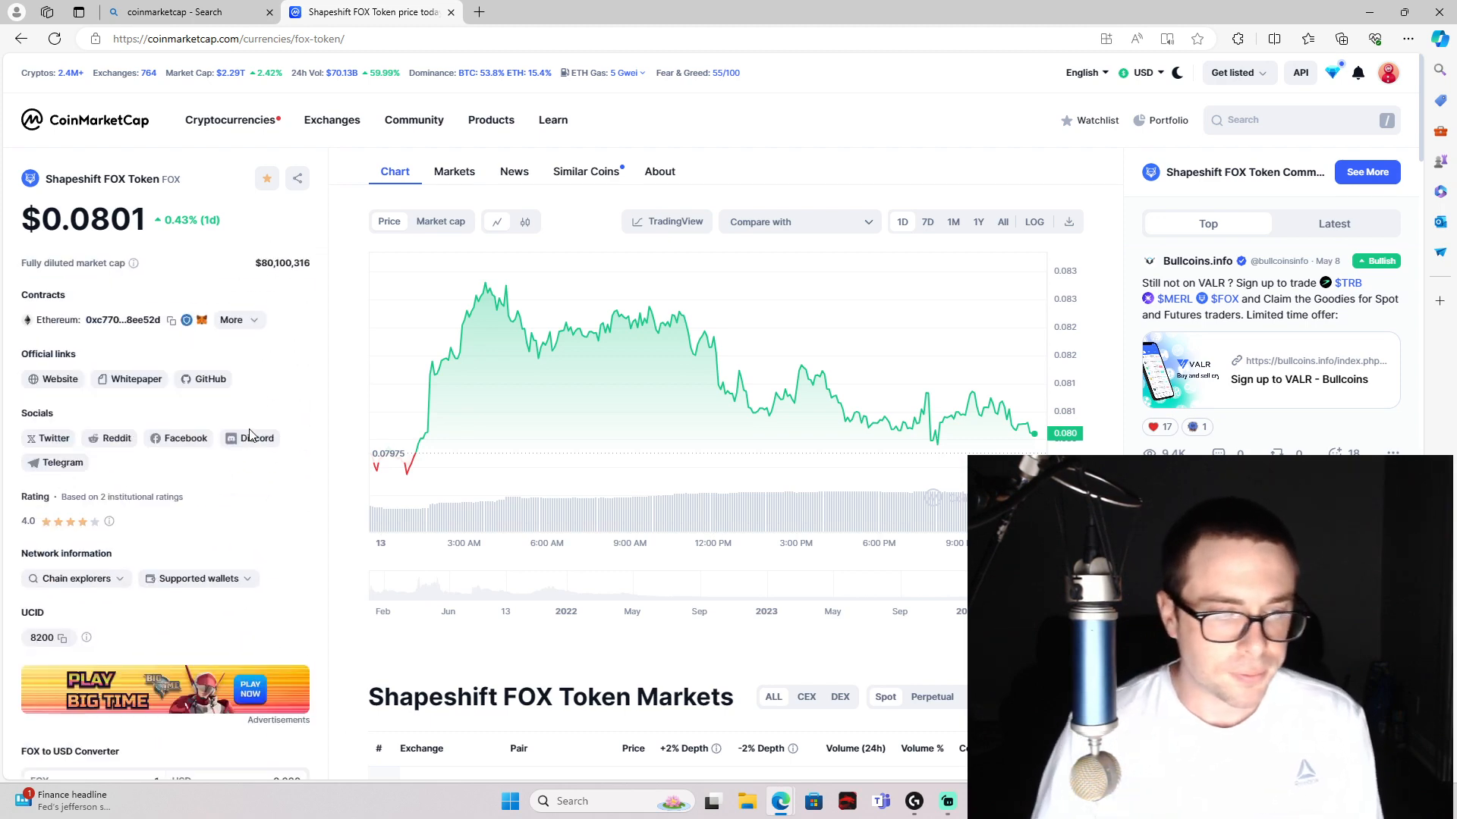
click(267, 179)
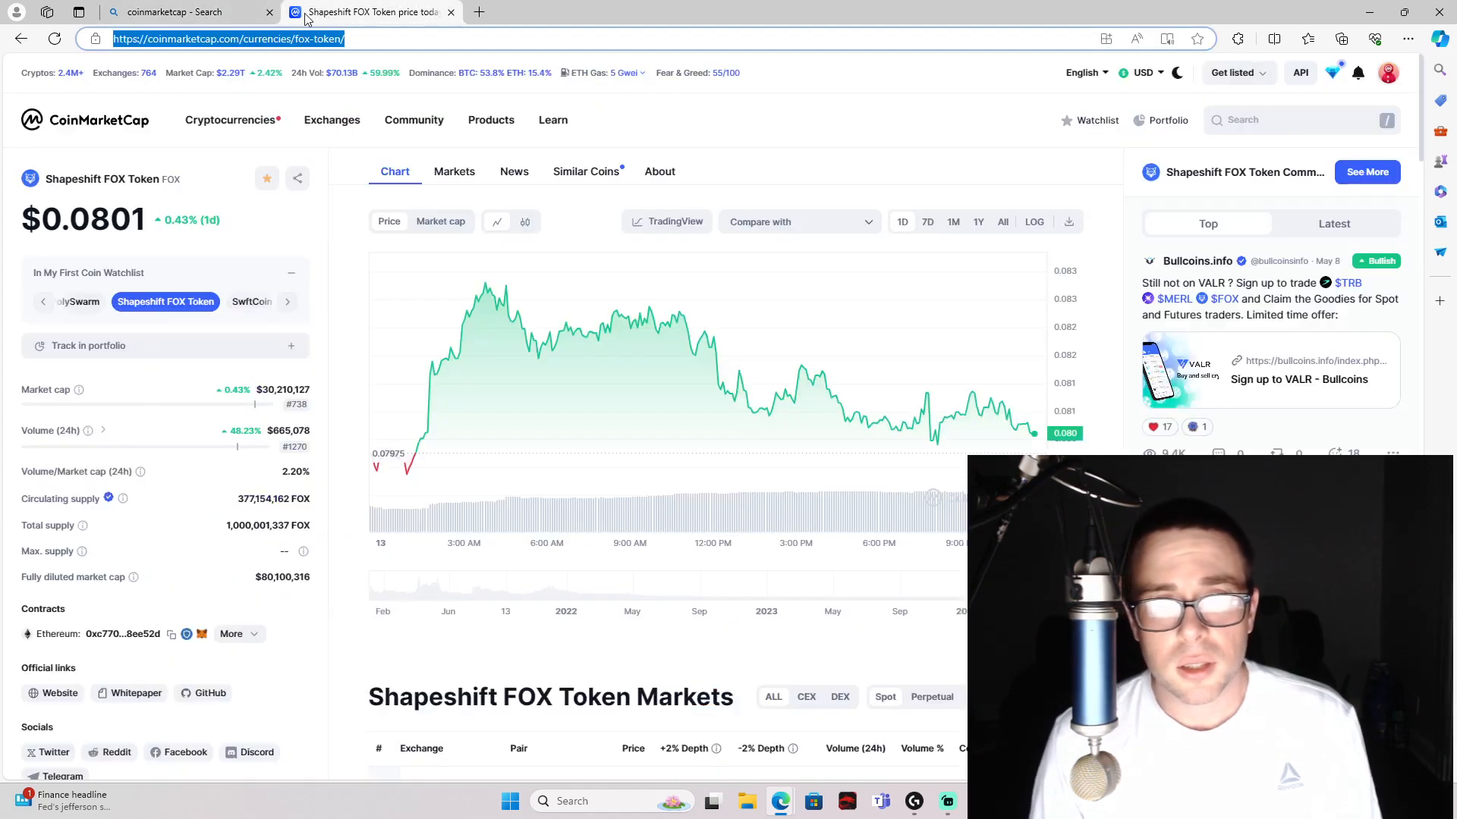
click(176, 12)
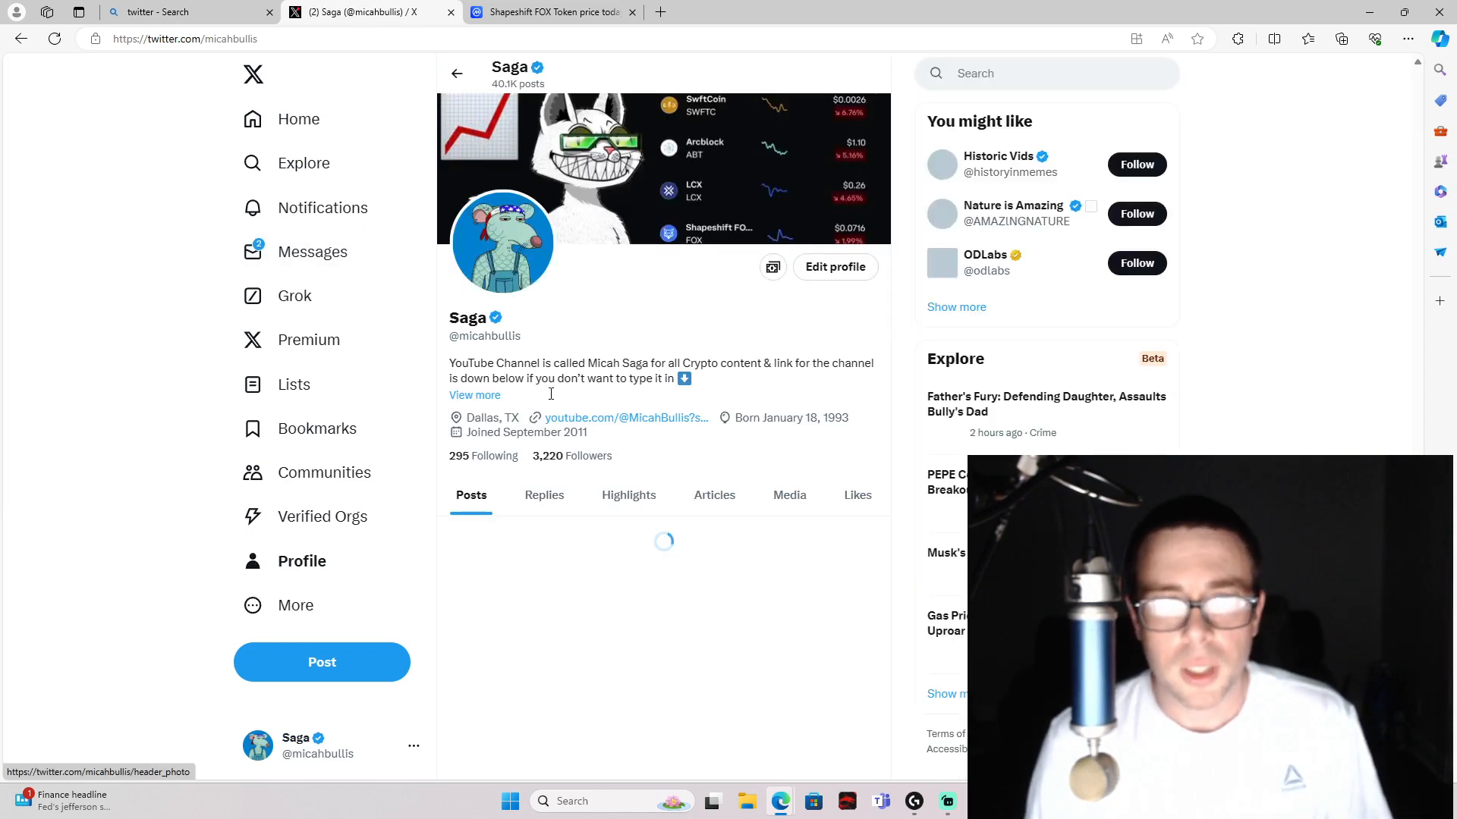
- Reach the pinned disclaimer post on the creator's X profile and open it
scroll(down, 3)
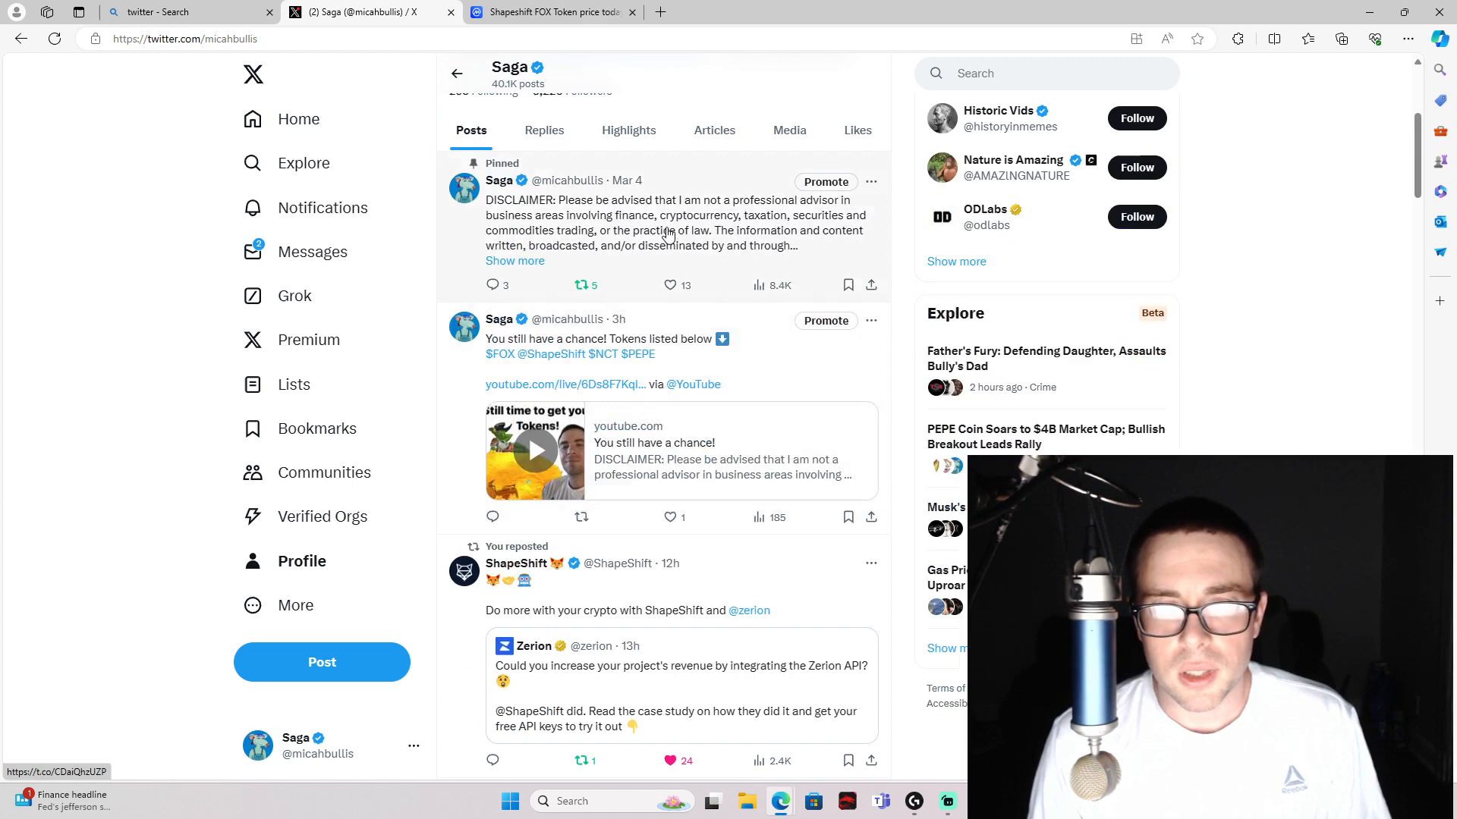
click(651, 231)
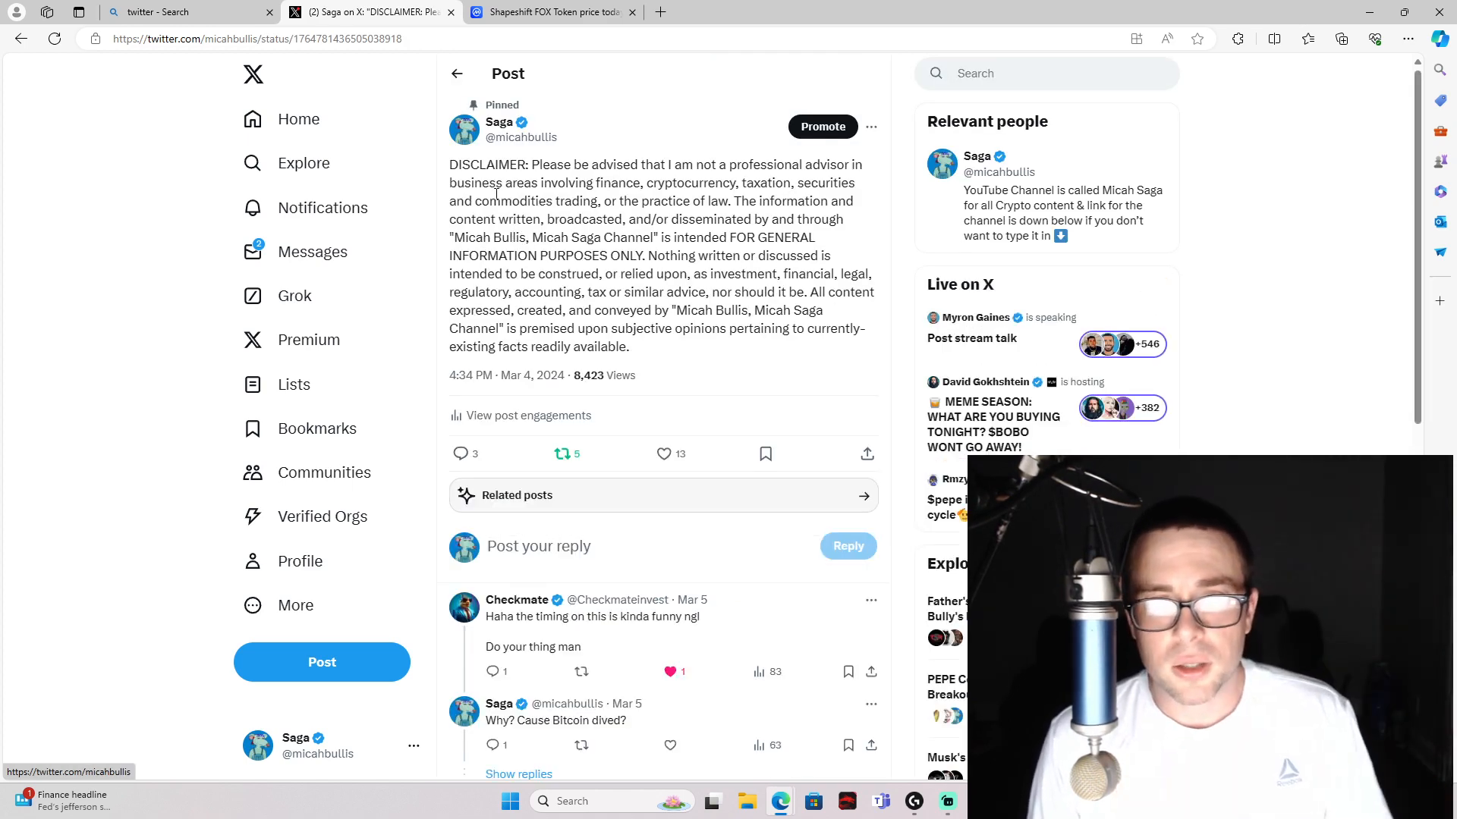
- Highlight the disclaimer text, then go back to the Bing results for twitter
drag(450, 164, 715, 219)
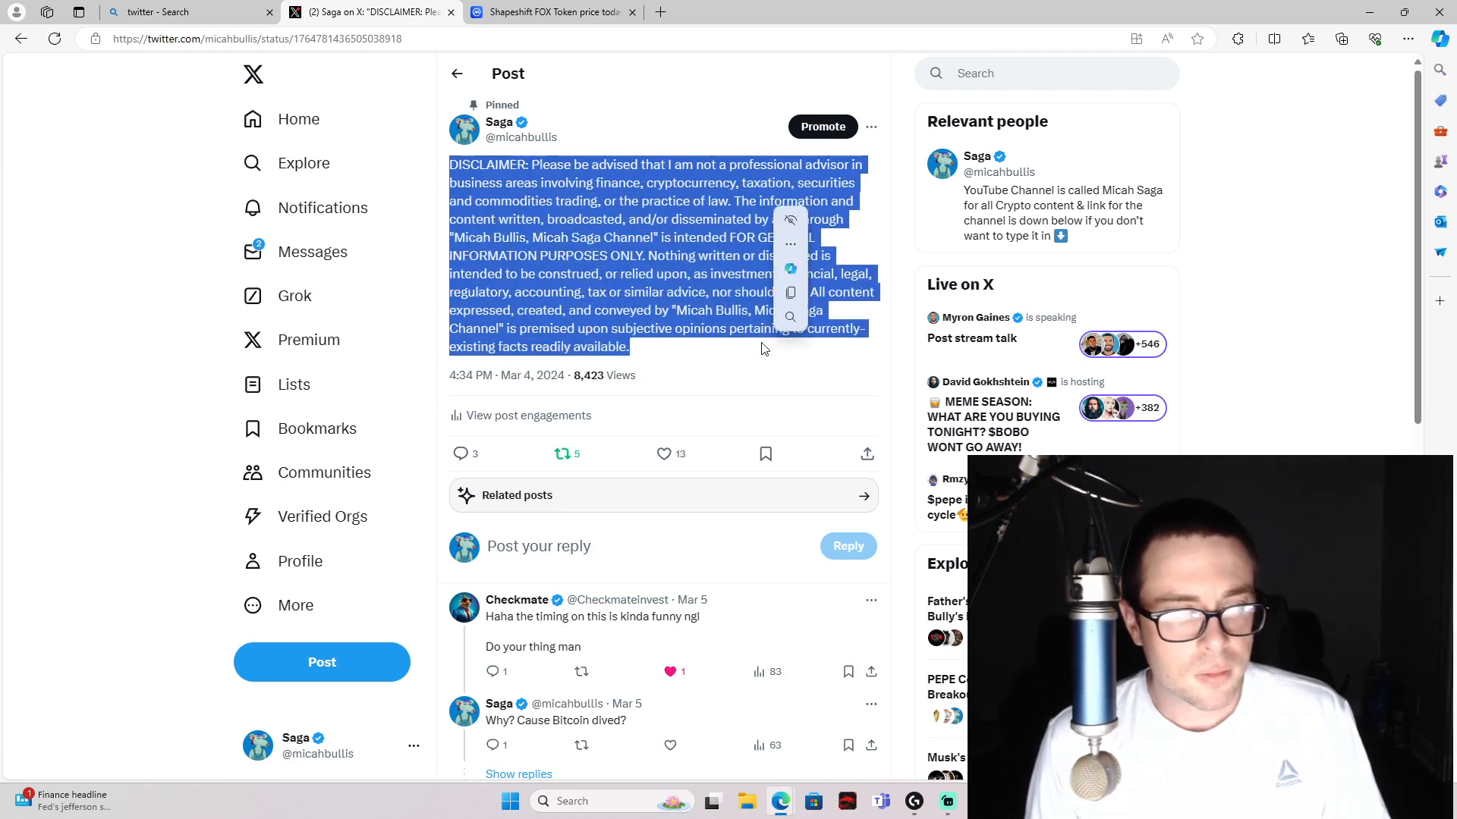
click(762, 349)
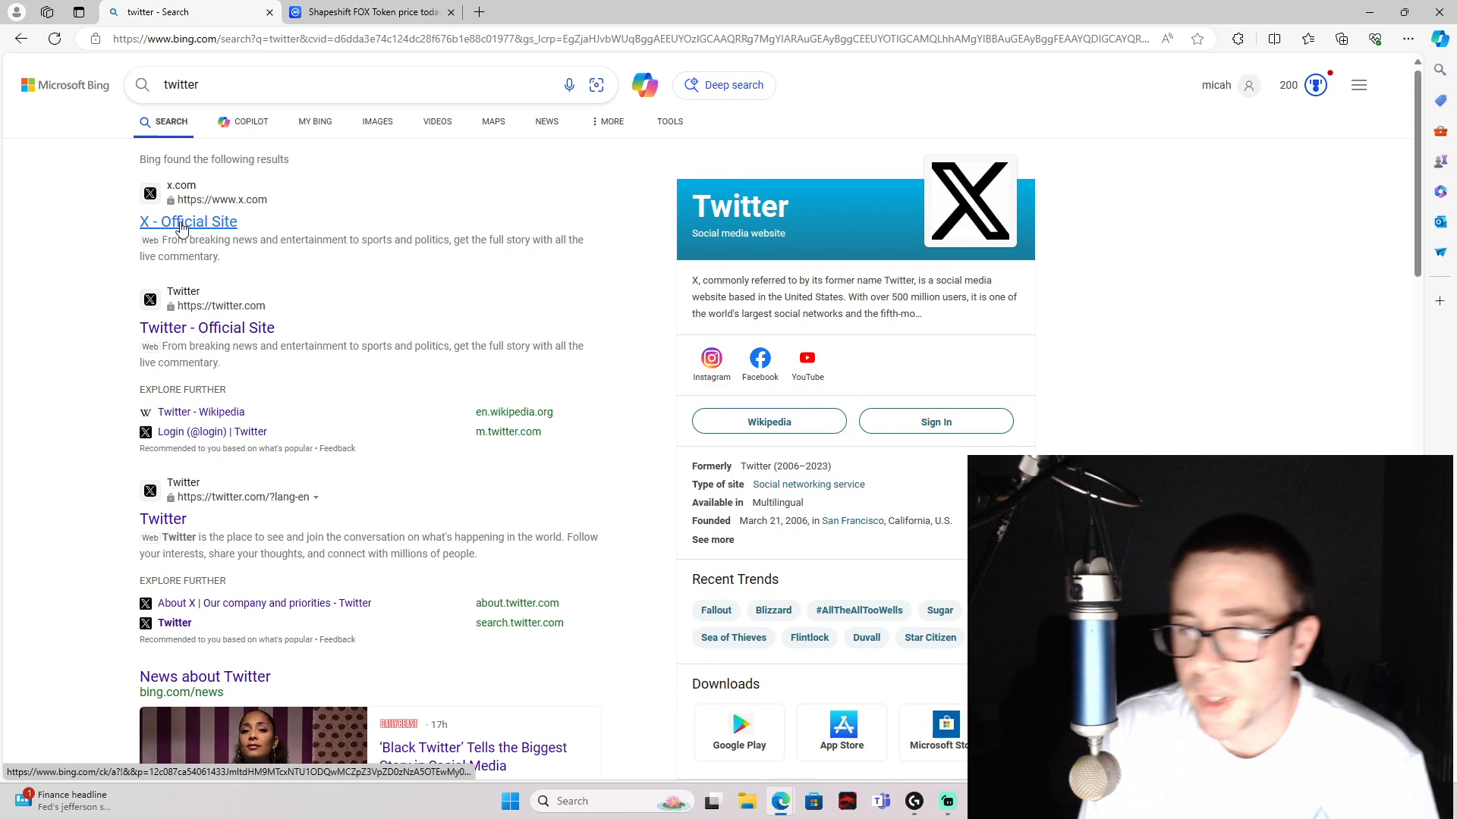
- Open the X official site result, then return to the Shapeshift FOX Token page
click(188, 221)
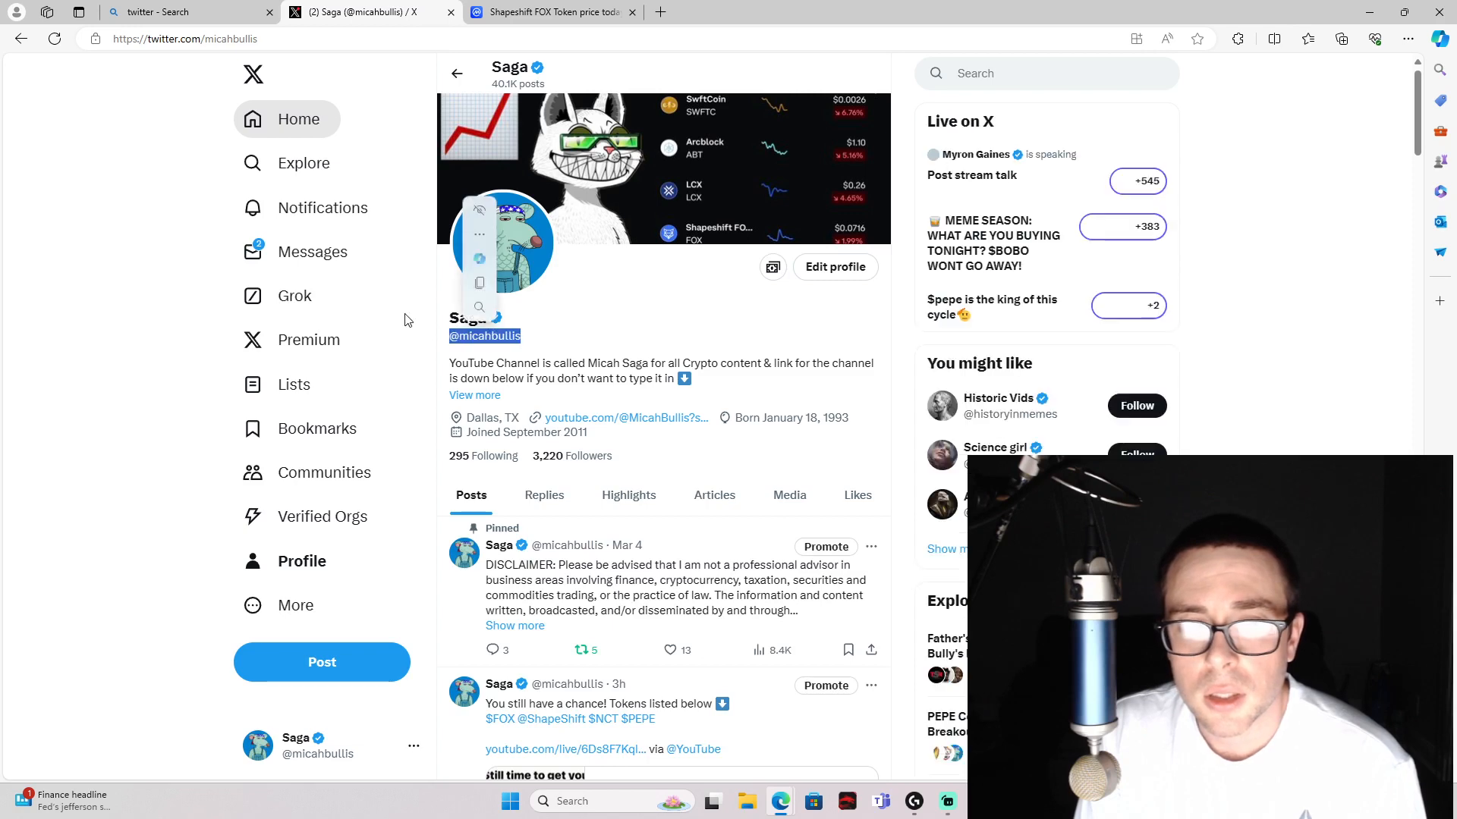
click(552, 11)
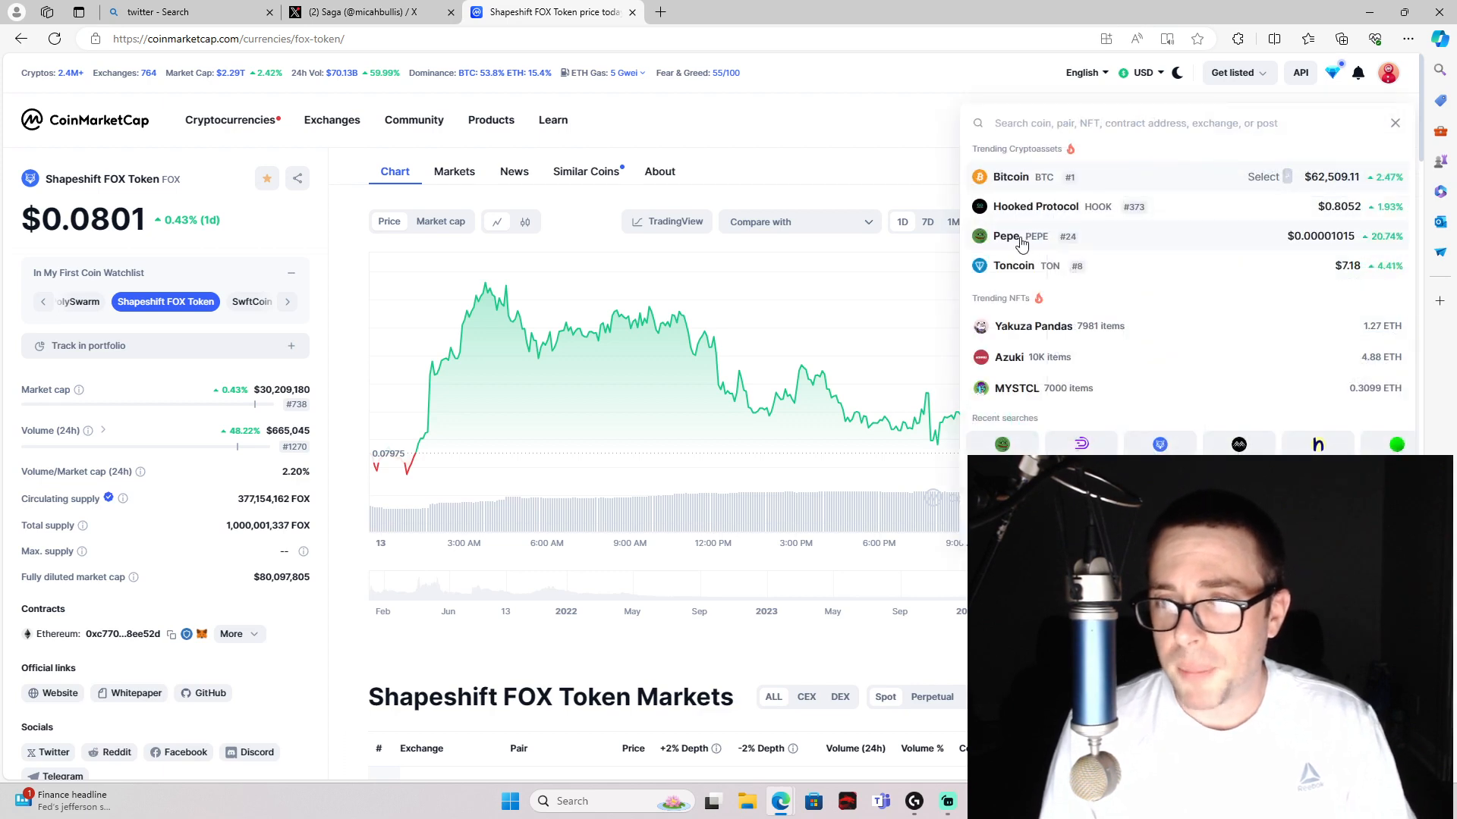
- Open the Pepe (PEPE) coin page from the trending cryptoassets list
click(1005, 237)
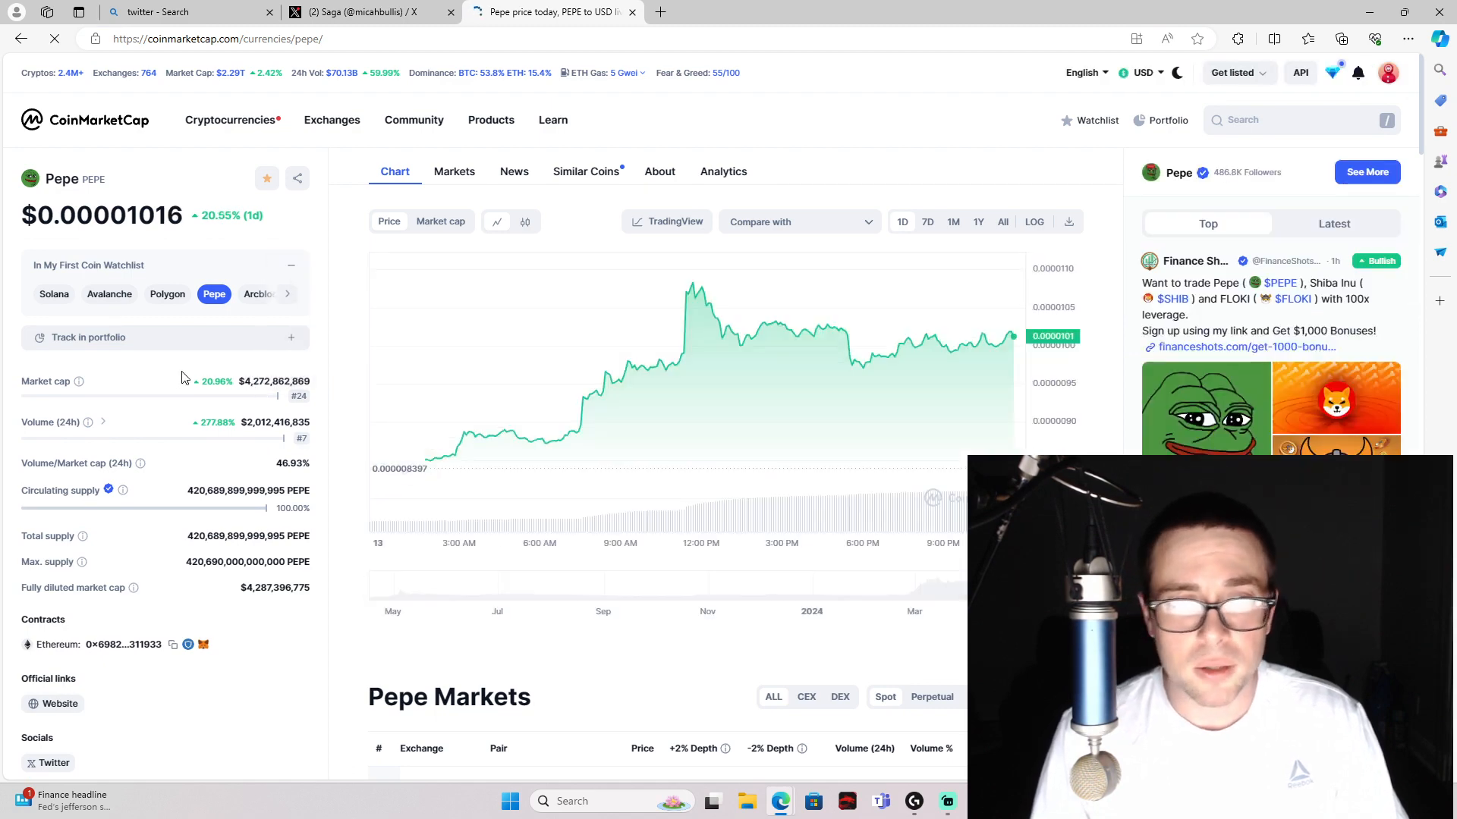
mouse_move(692, 472)
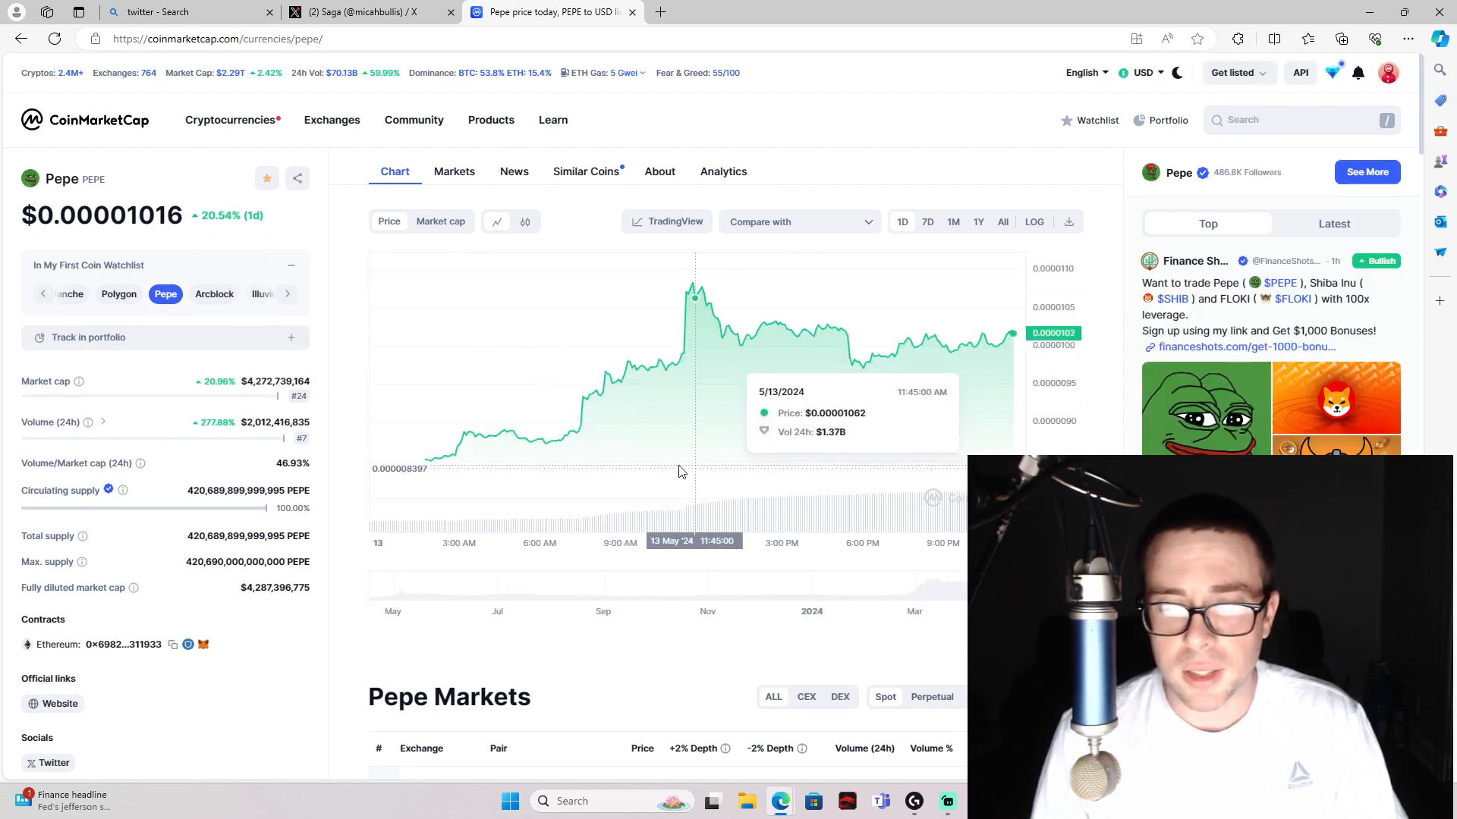
scroll(down, 3)
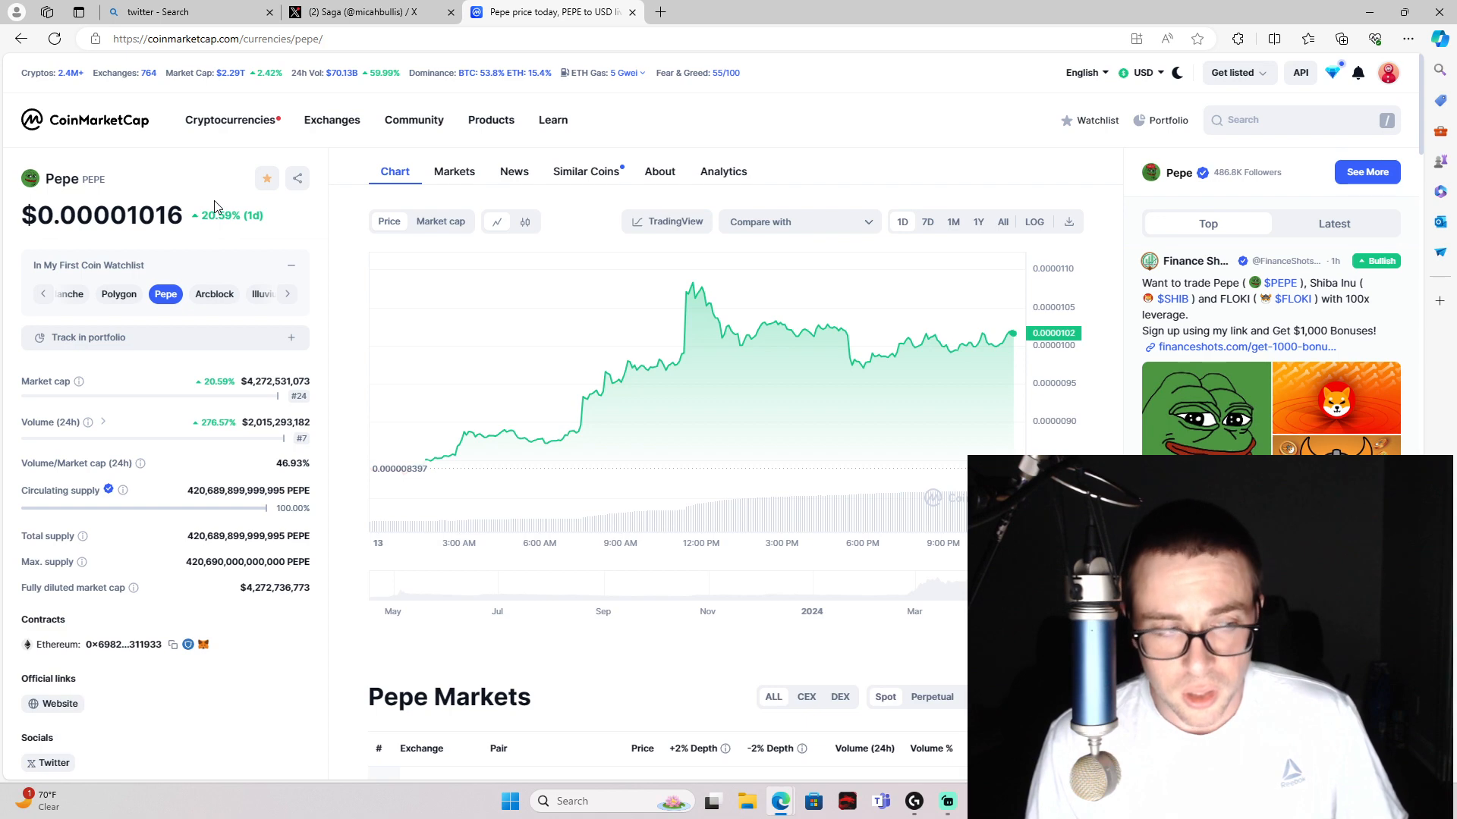
mouse_move(218, 246)
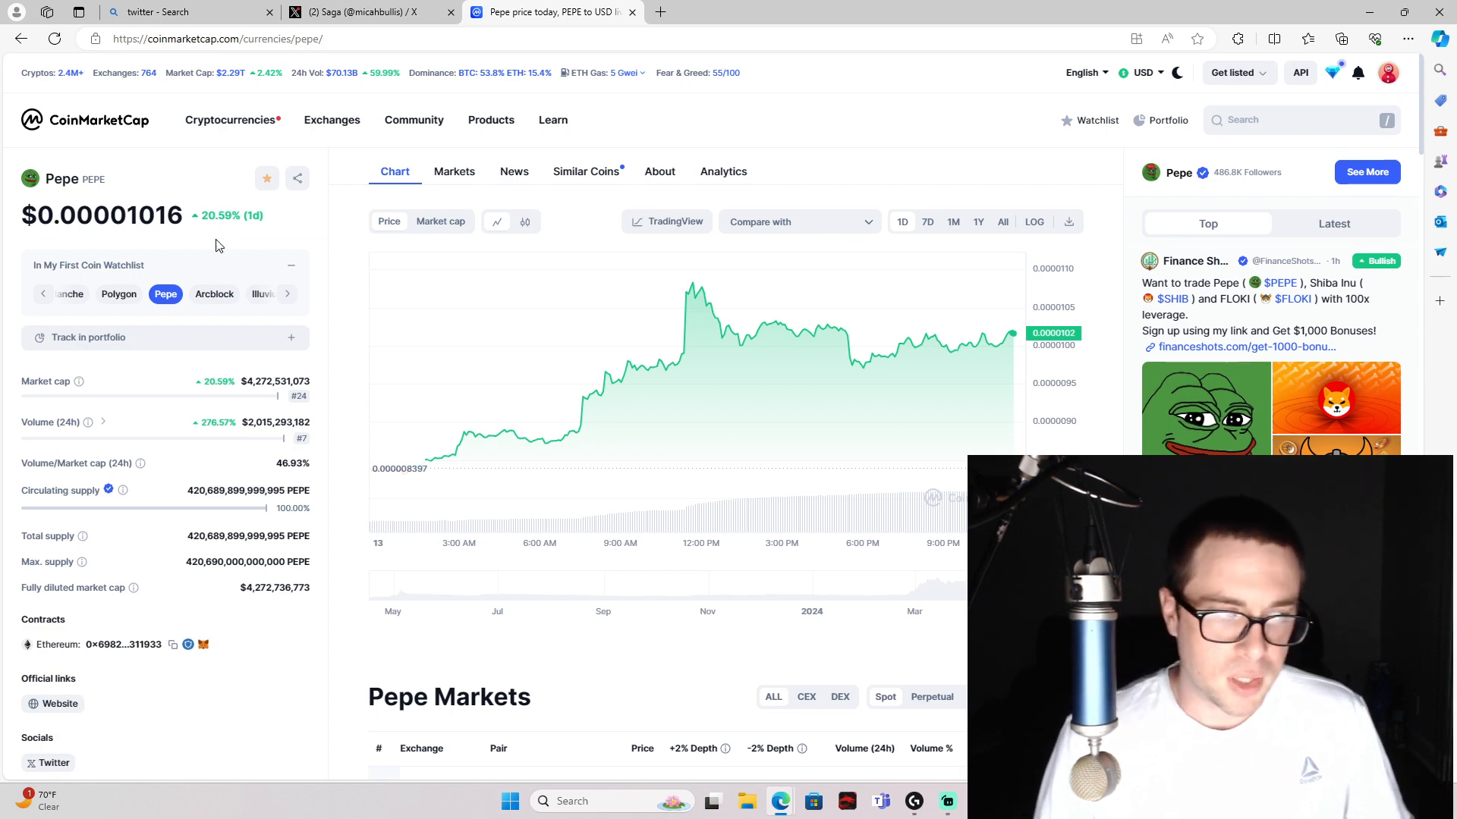